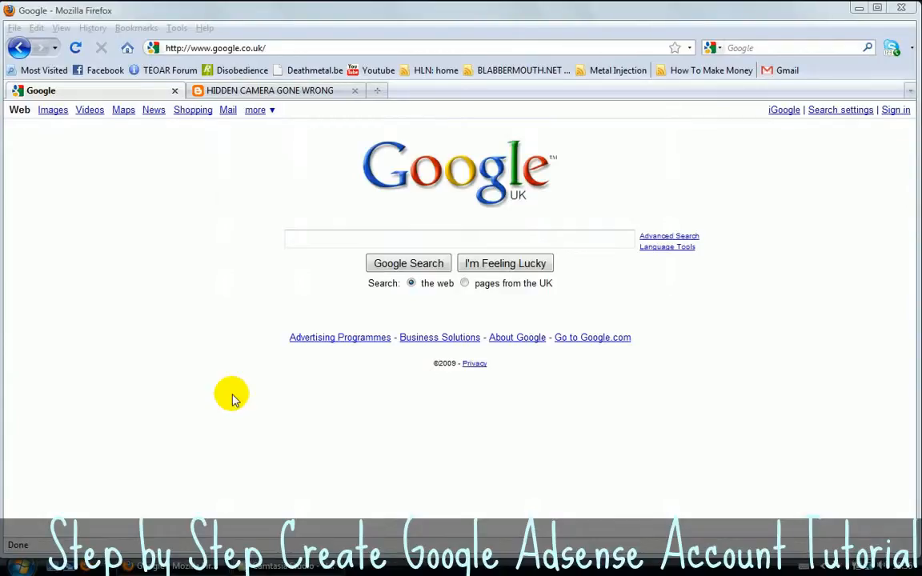
mouse_move(276, 90)
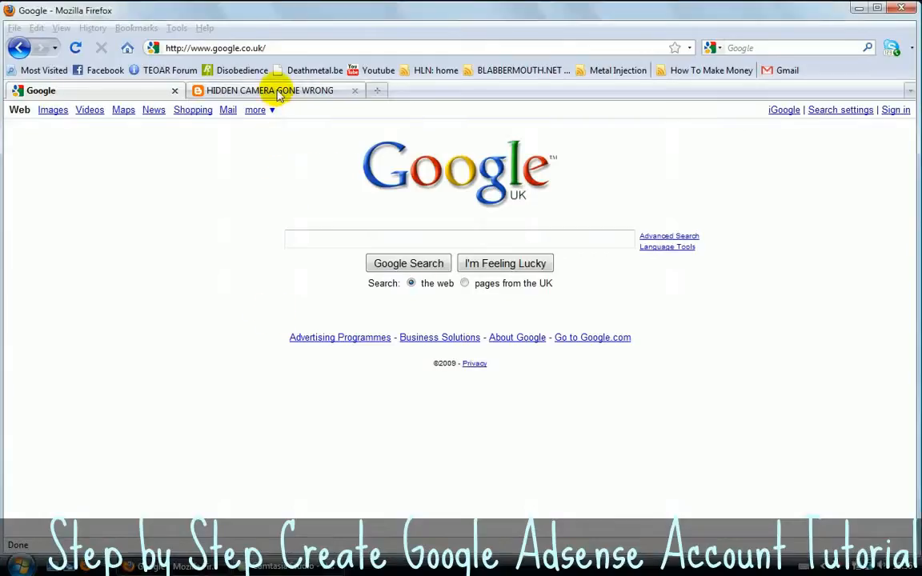
Switch Firefox to the 'Hidden Camera Gone Wrong' Blogspot blog tab.
click(270, 90)
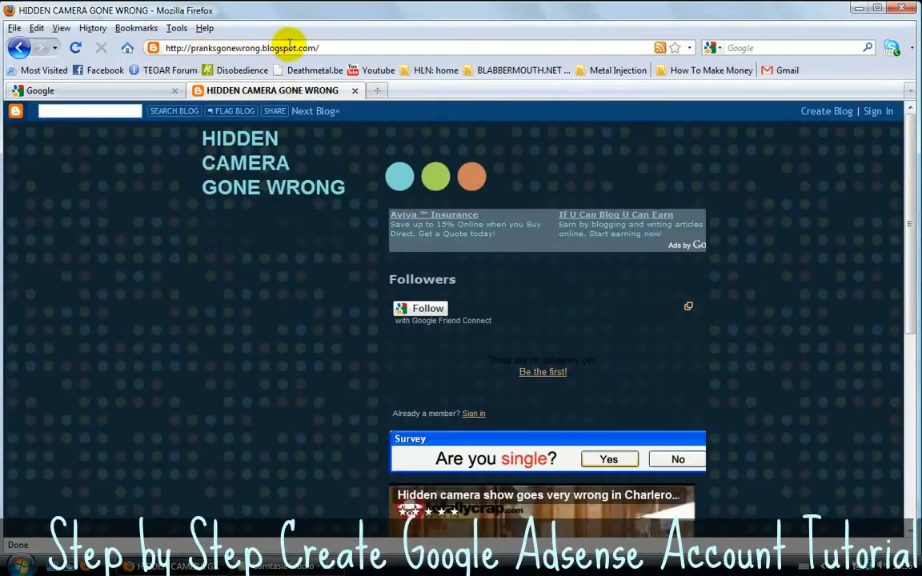
mouse_move(206, 209)
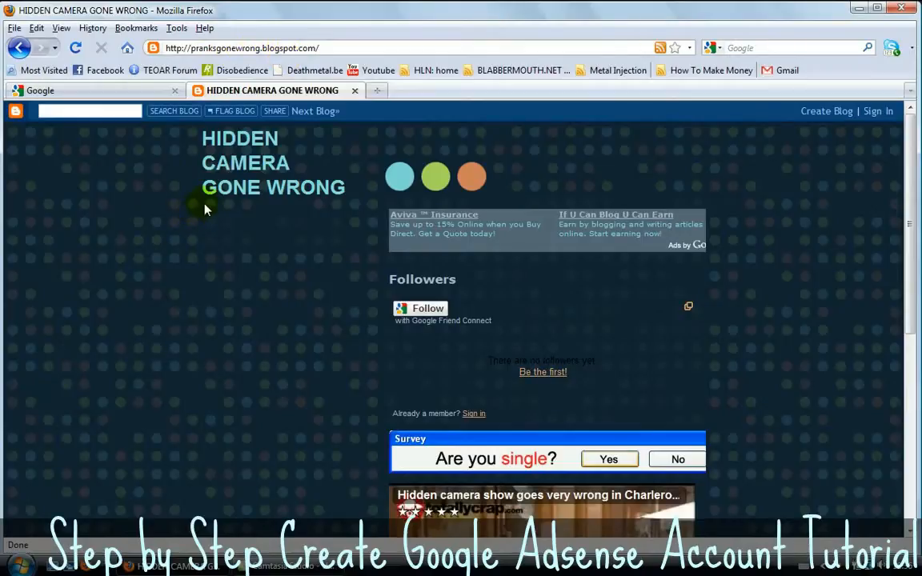
scroll(down, 3)
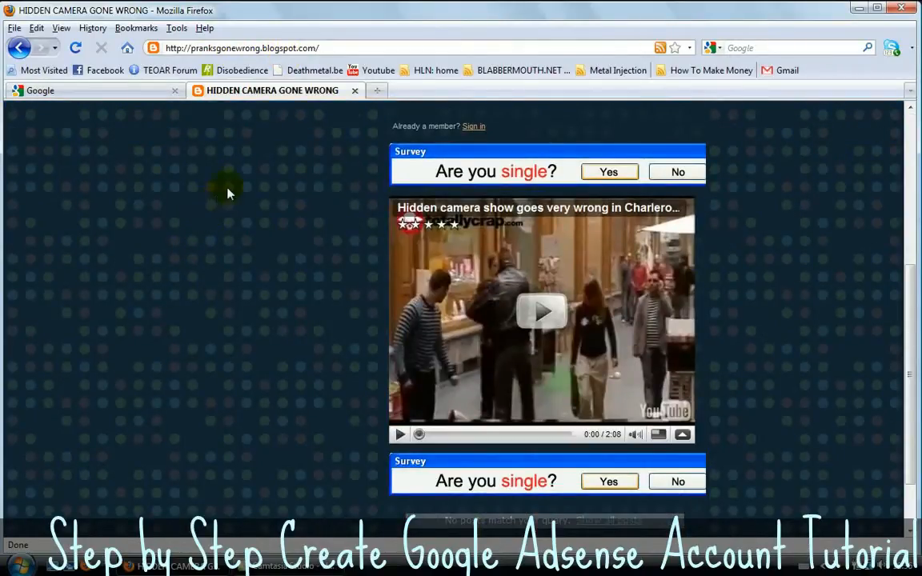
mouse_move(252, 232)
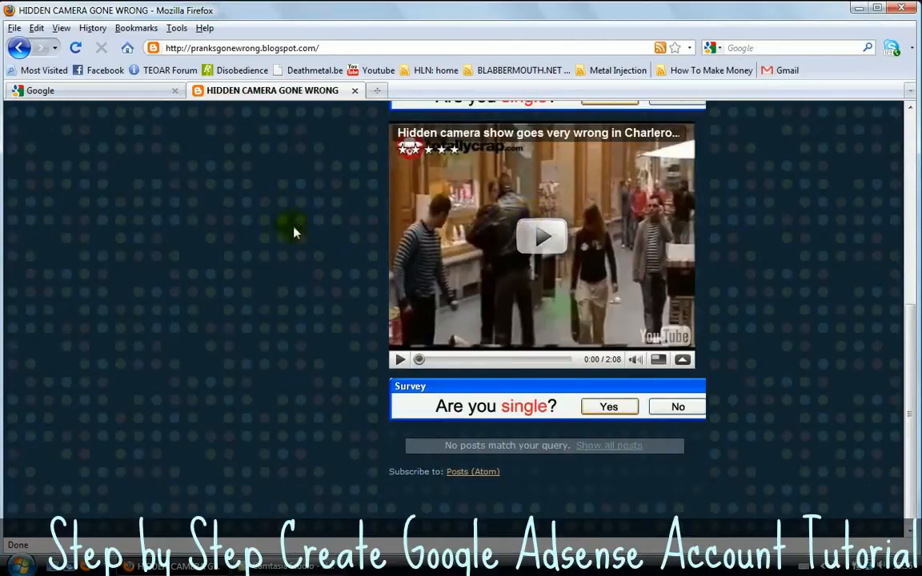
mouse_move(329, 228)
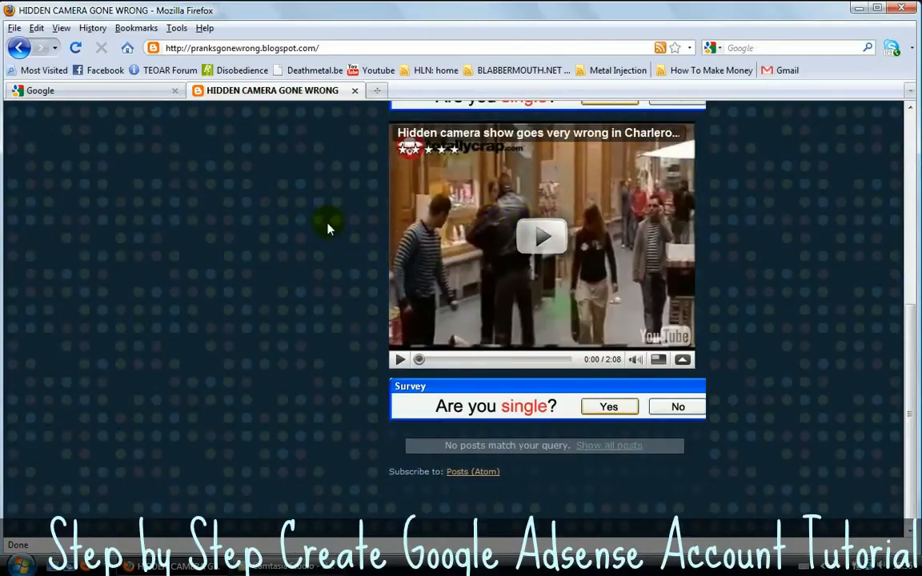
mouse_move(298, 290)
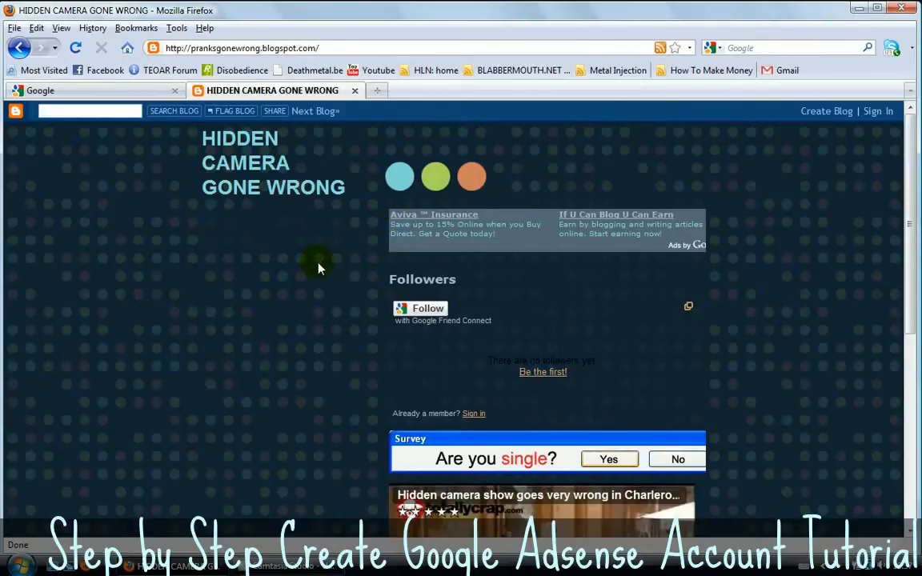
scroll(down, 3)
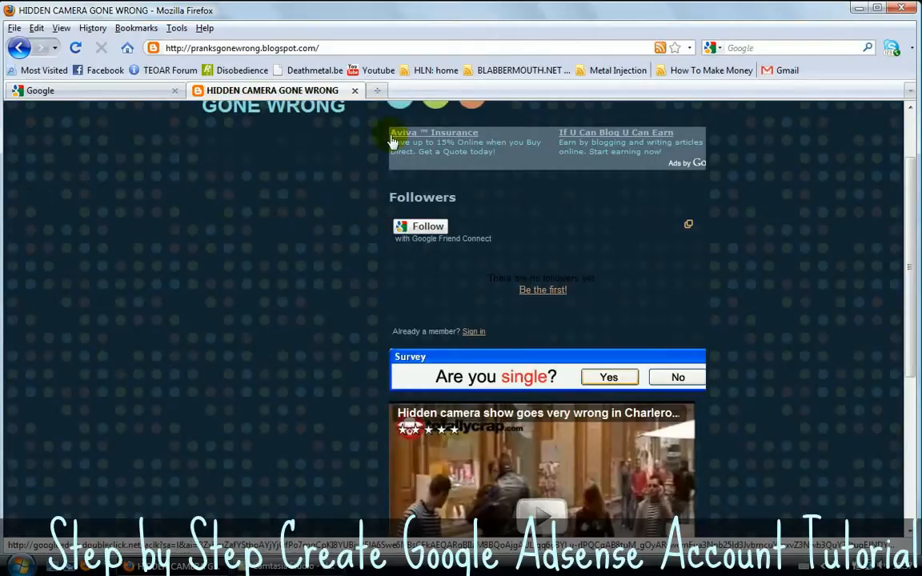
scroll(down, 3)
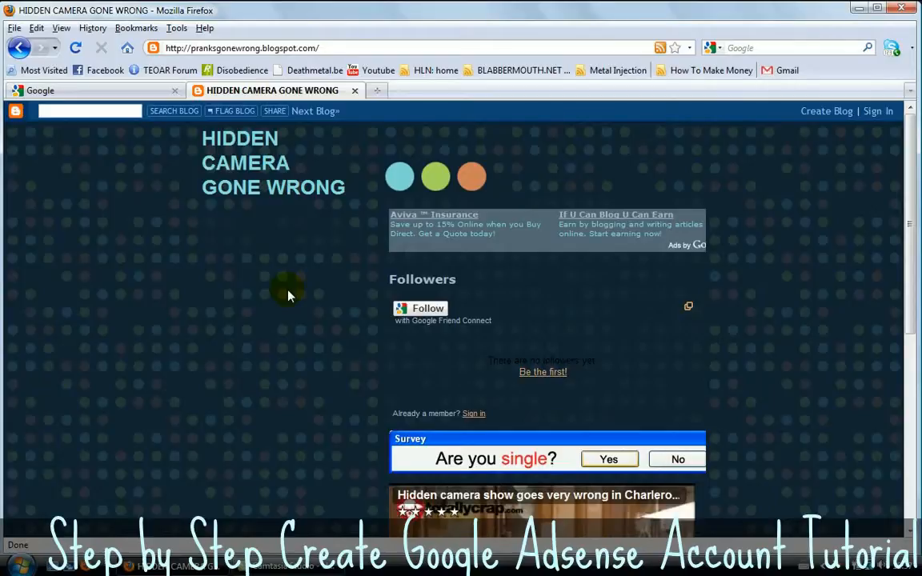
mouse_move(368, 224)
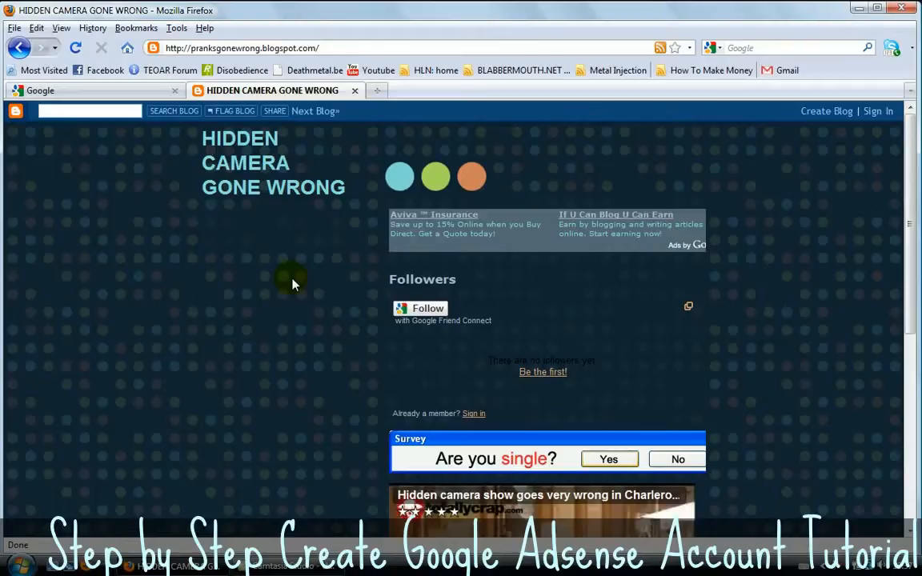
mouse_move(360, 260)
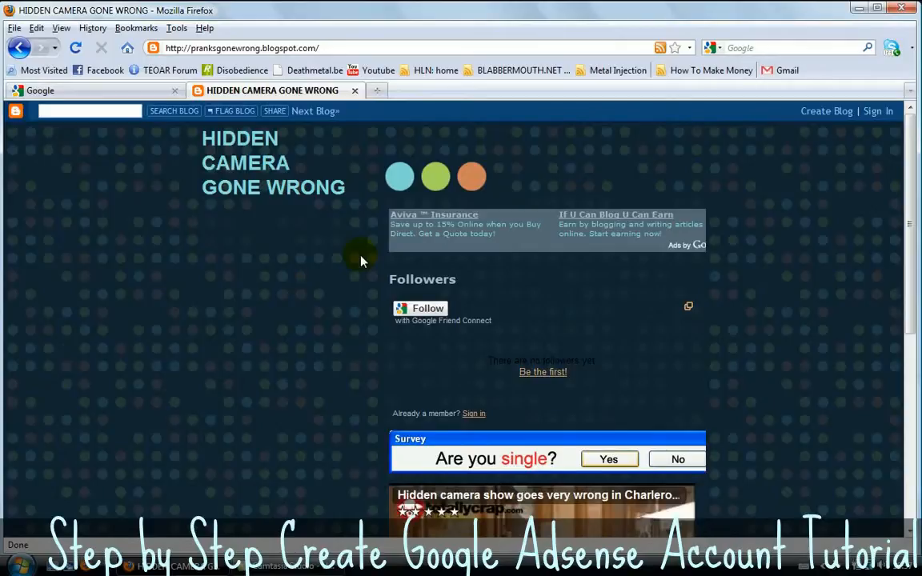
mouse_move(352, 196)
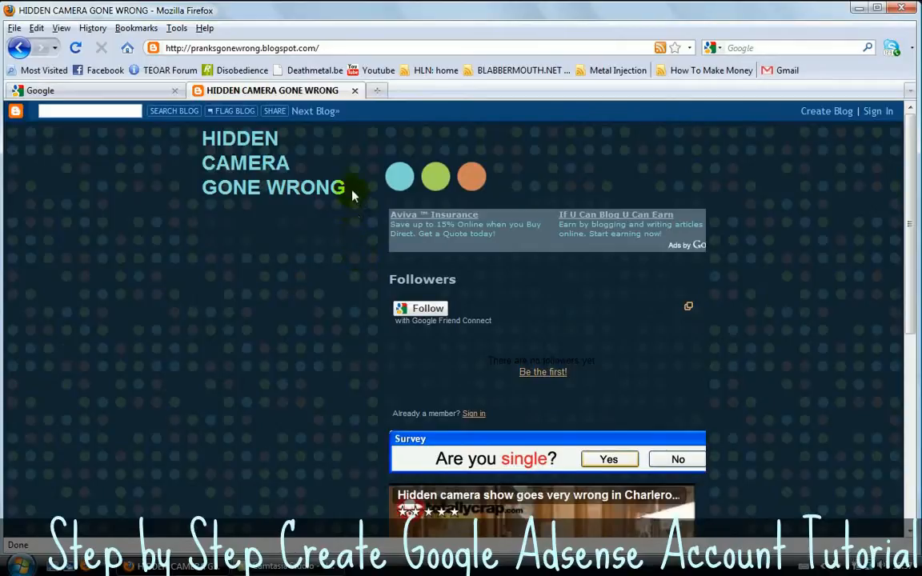
drag(202, 137, 344, 196)
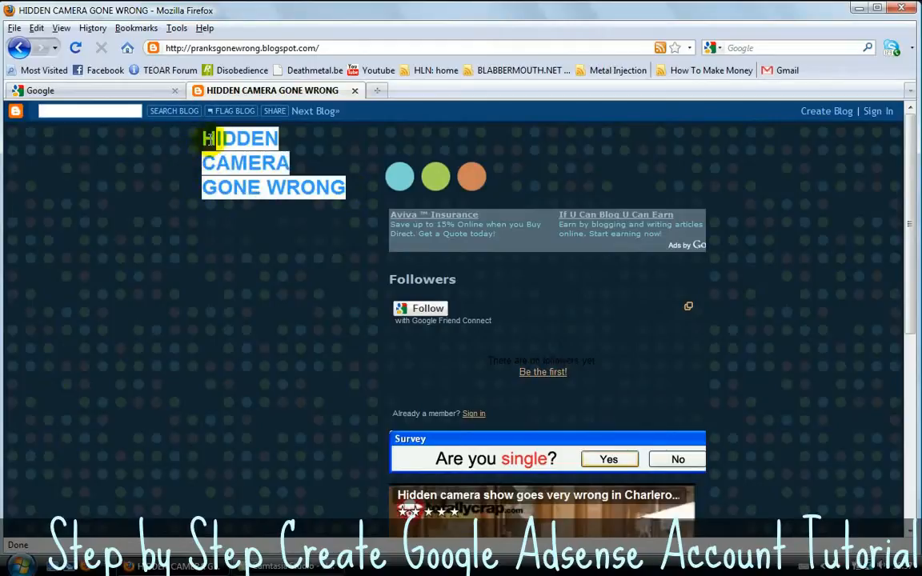
scroll(down, 3)
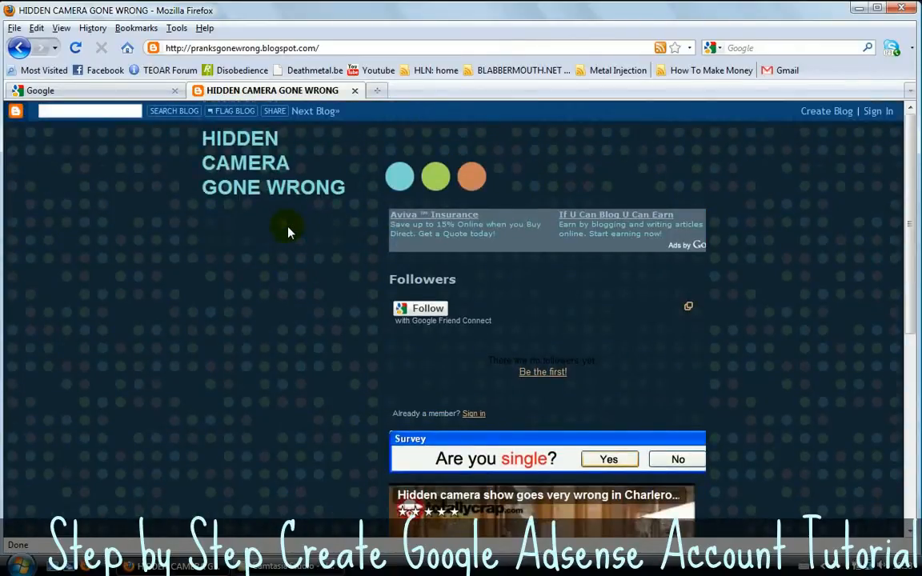
mouse_move(370, 264)
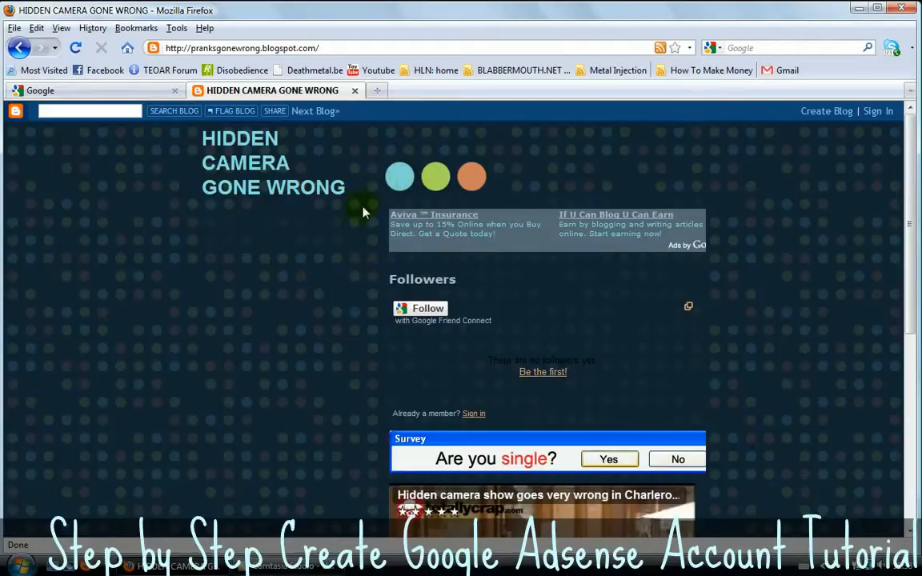
mouse_move(341, 268)
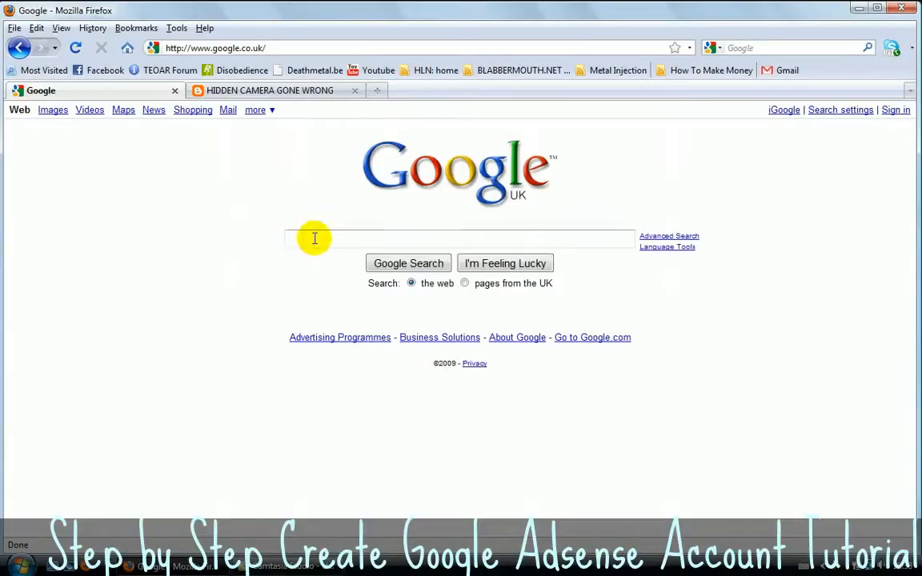
Search Google for 'google adsense' and open the Welcome to AdSense result.
text(google)
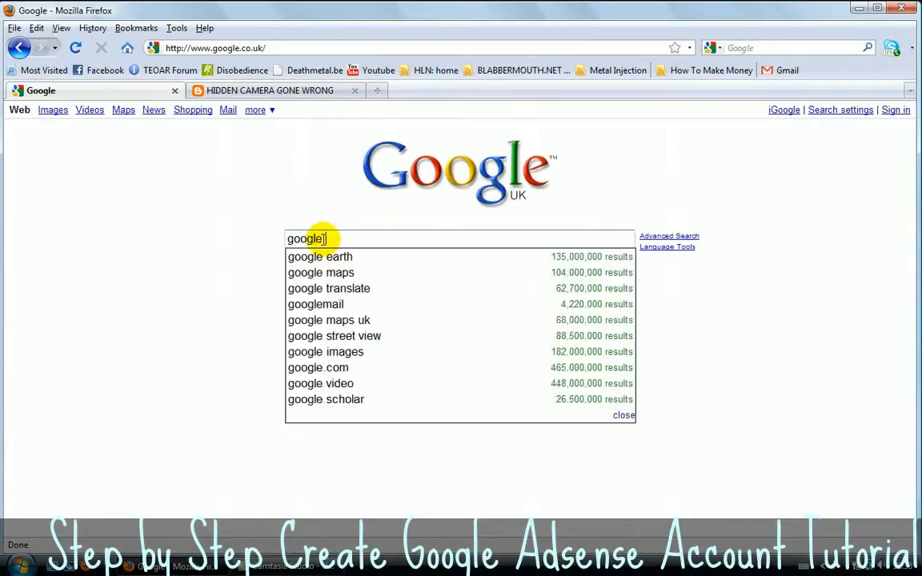
text(adsense)
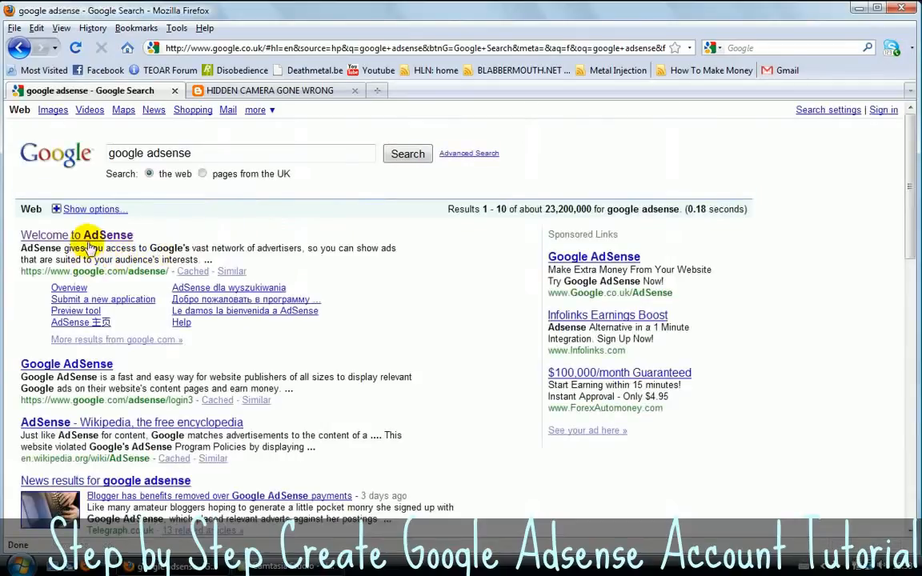
click(76, 235)
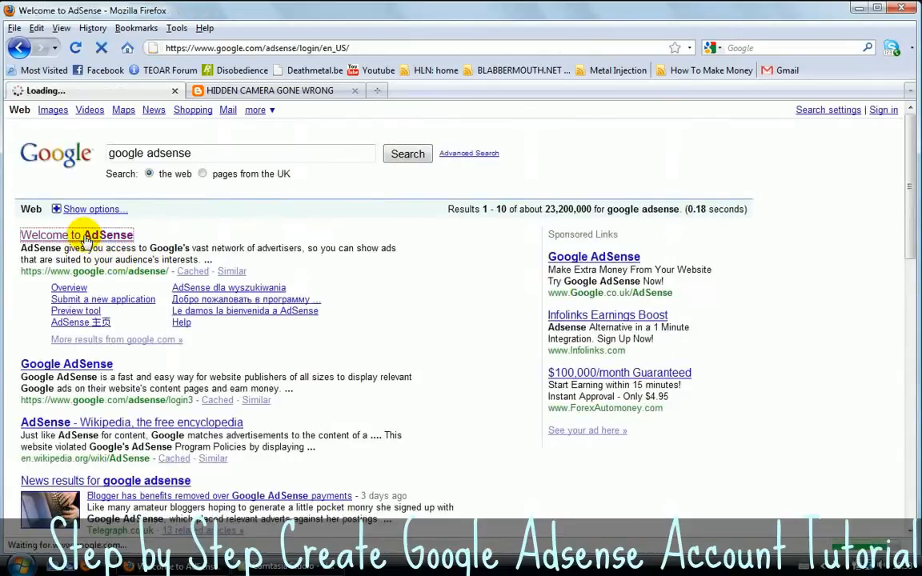
Start a new AdSense account with the welcome page's 'Sign up now' button.
click(77, 235)
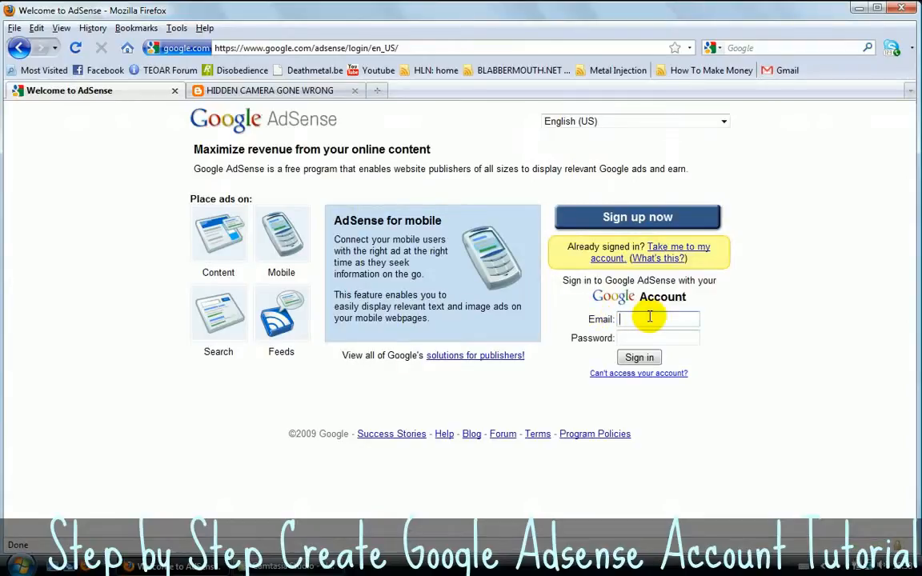
mouse_move(669, 317)
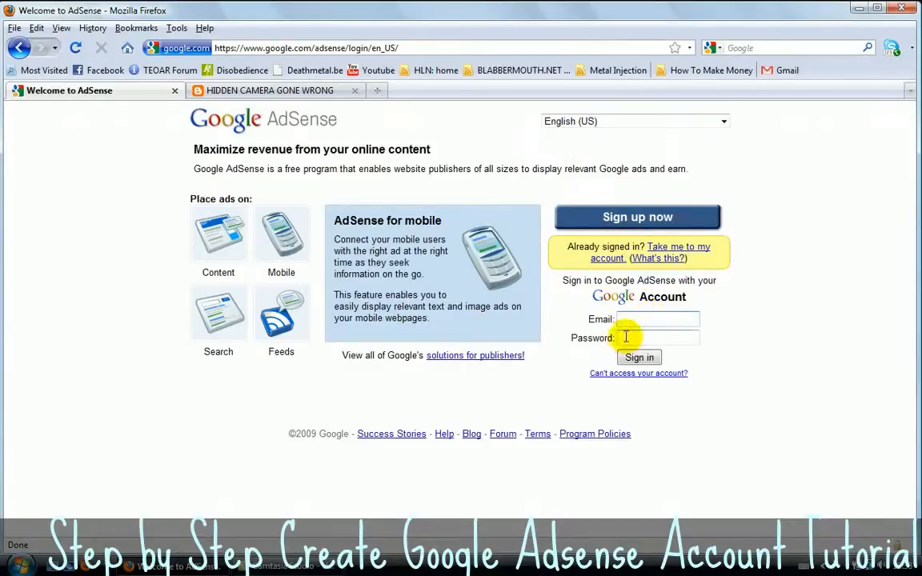
mouse_move(553, 328)
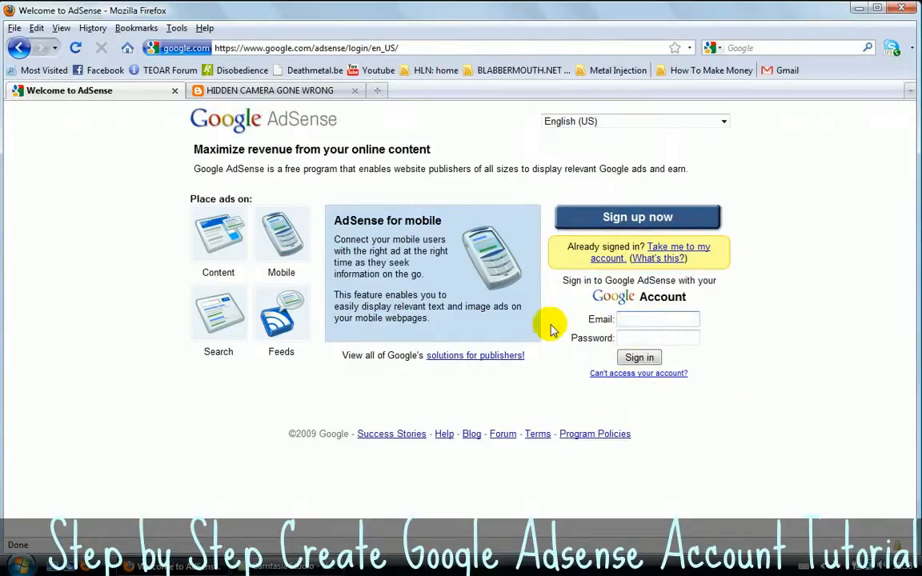
mouse_move(561, 244)
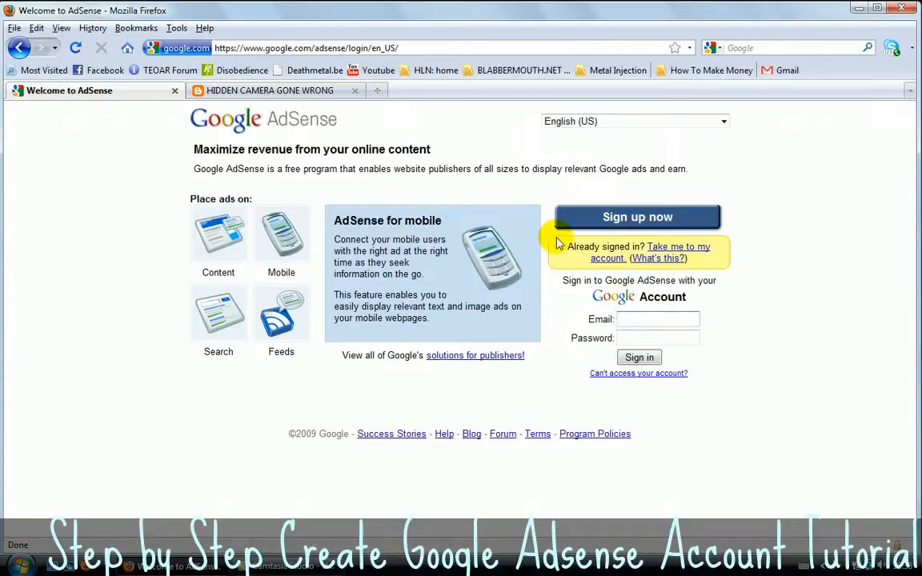
click(659, 319)
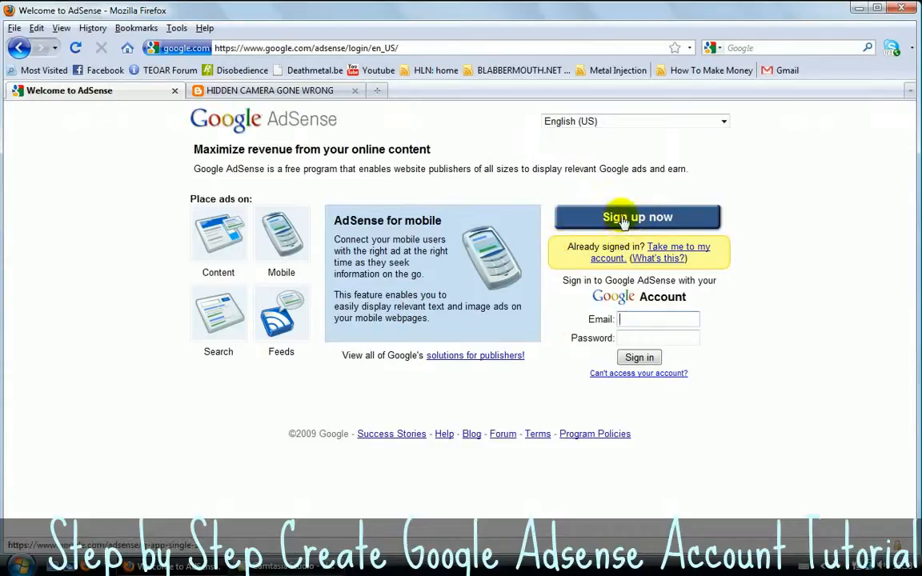
click(637, 217)
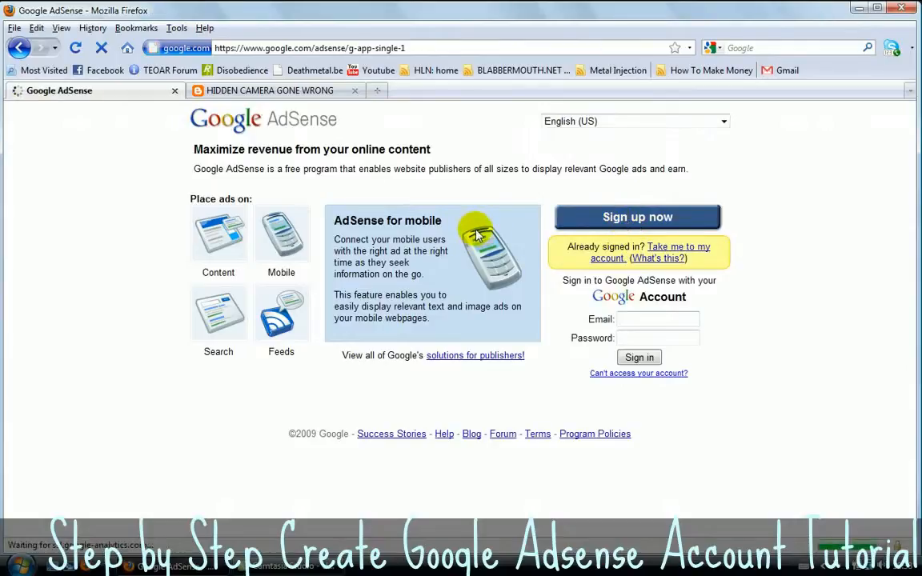
click(637, 217)
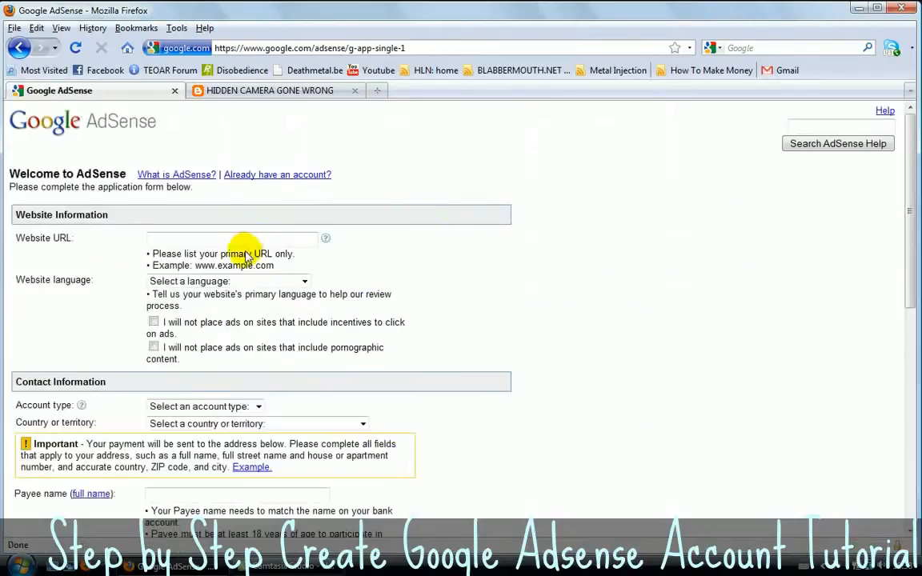
scroll(down, 3)
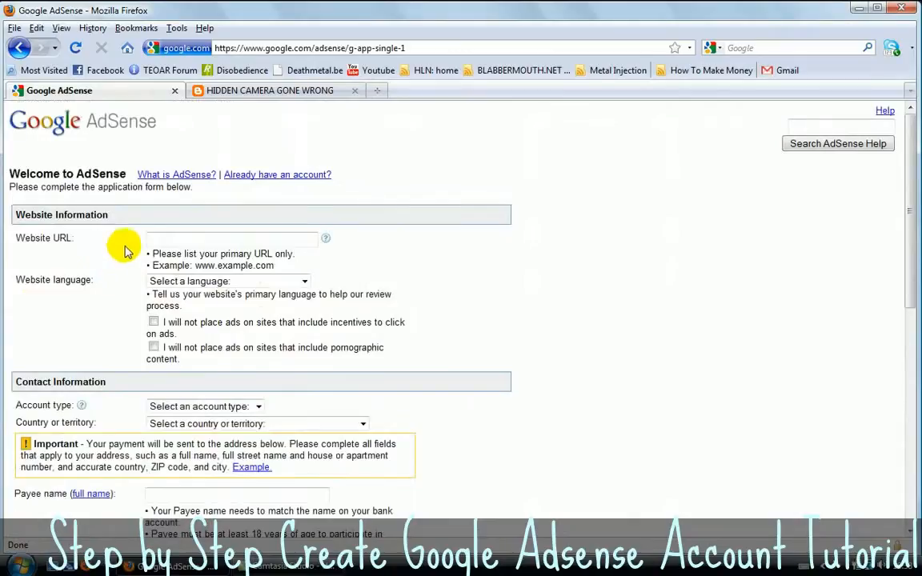
click(232, 238)
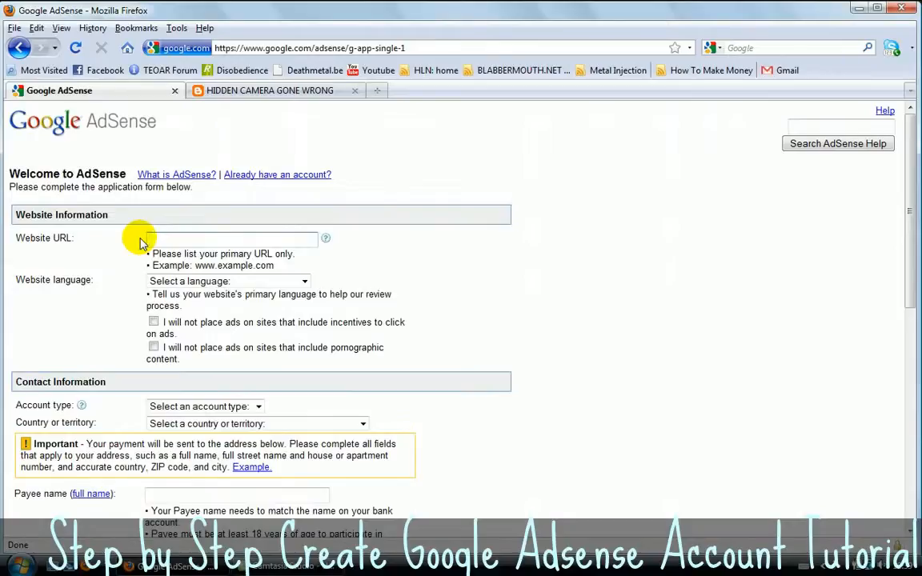
text(www.howtoloseweightfast12.blogspot.com)
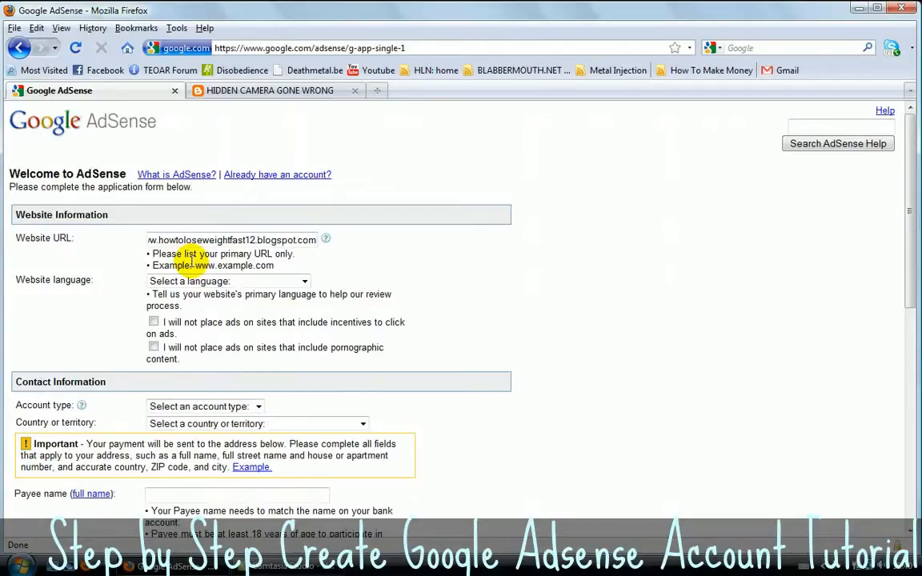
mouse_move(423, 298)
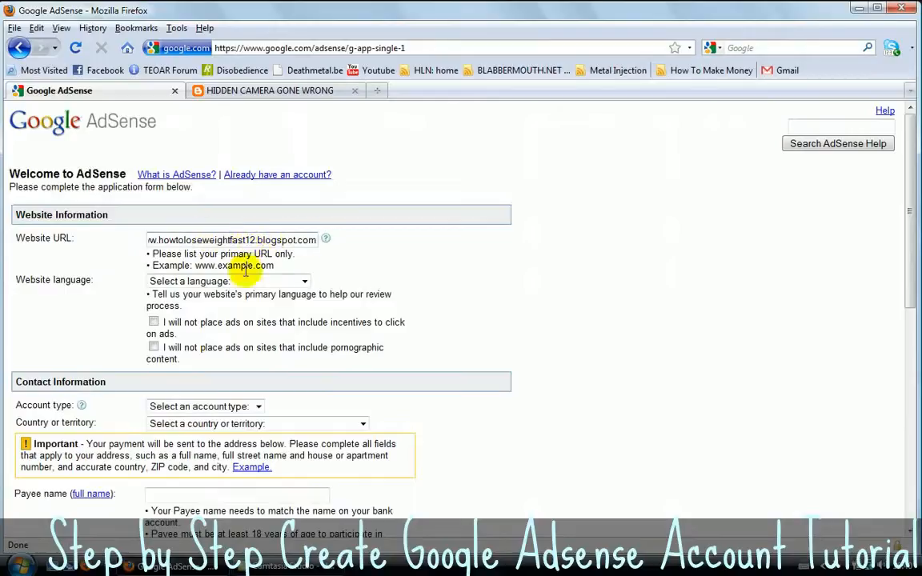
Choose English as website language and tick the incentive and pornographic-content ad promises.
click(228, 281)
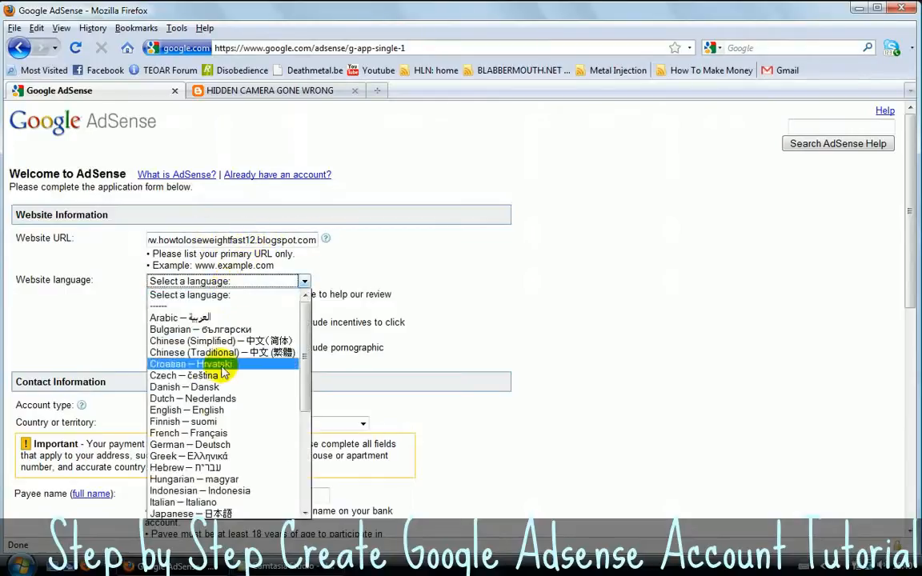
click(186, 410)
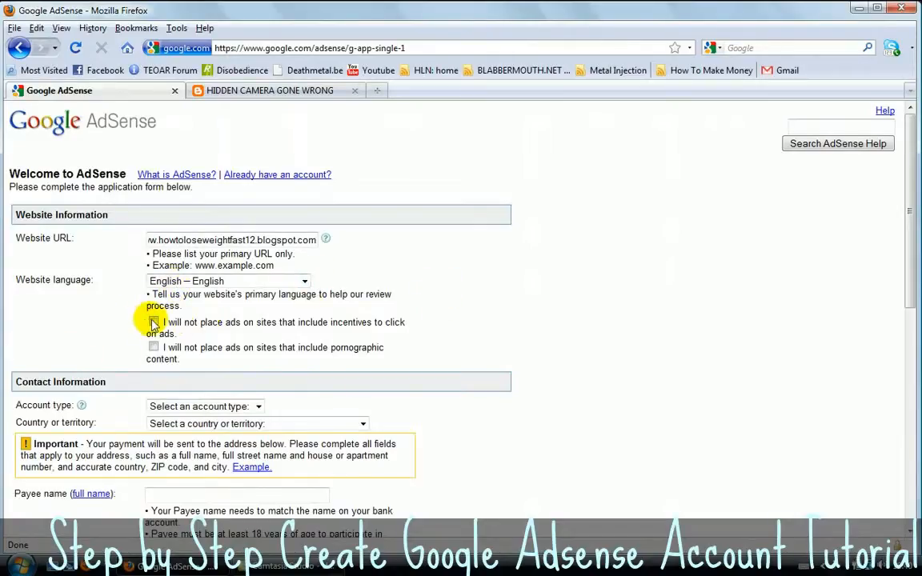
click(153, 322)
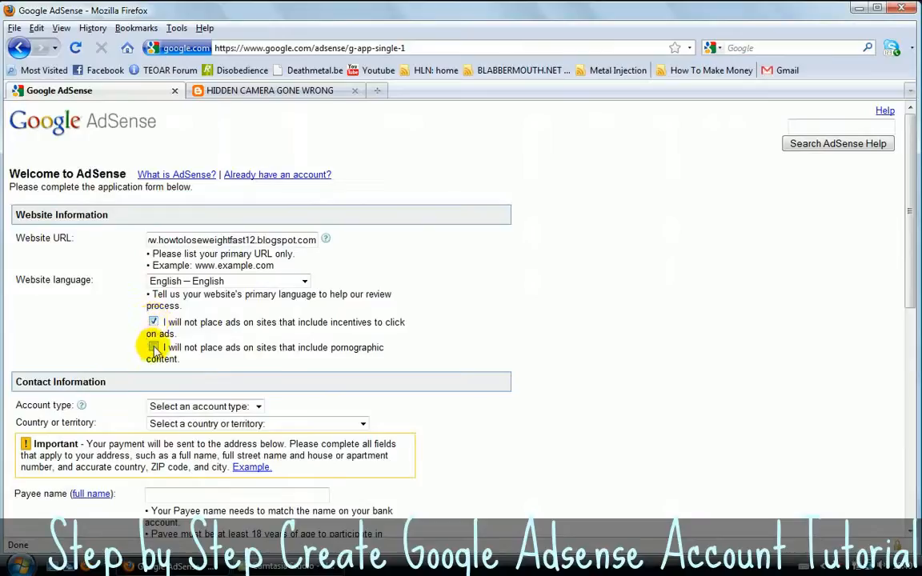
click(153, 347)
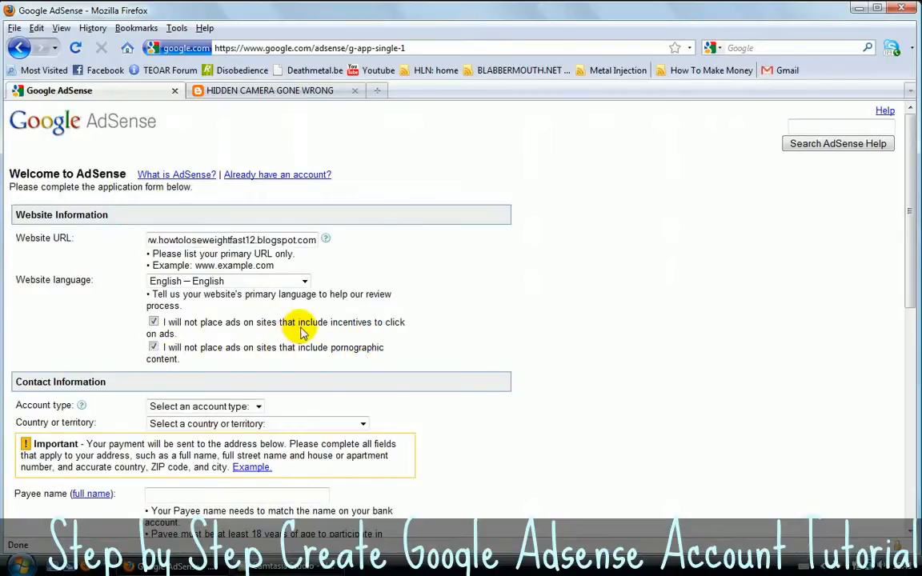
mouse_move(374, 328)
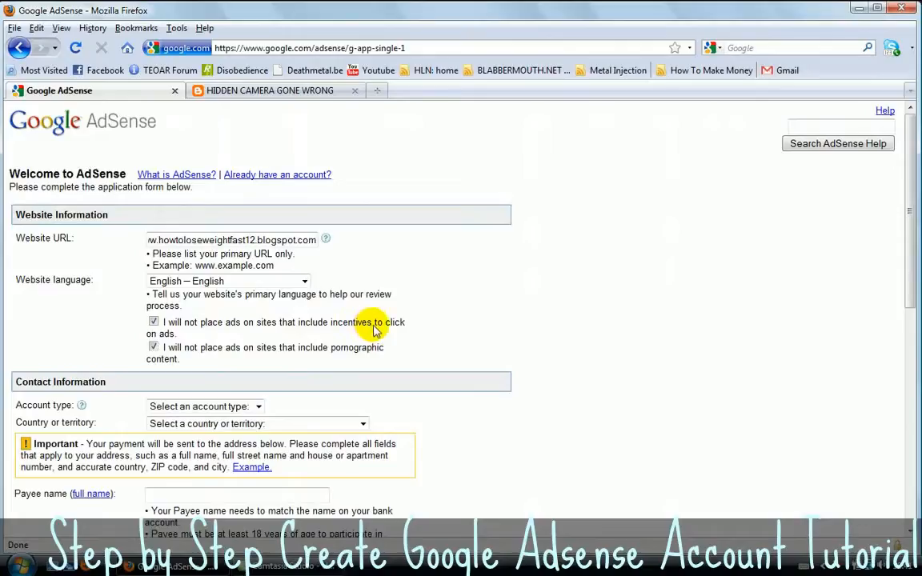
mouse_move(199, 332)
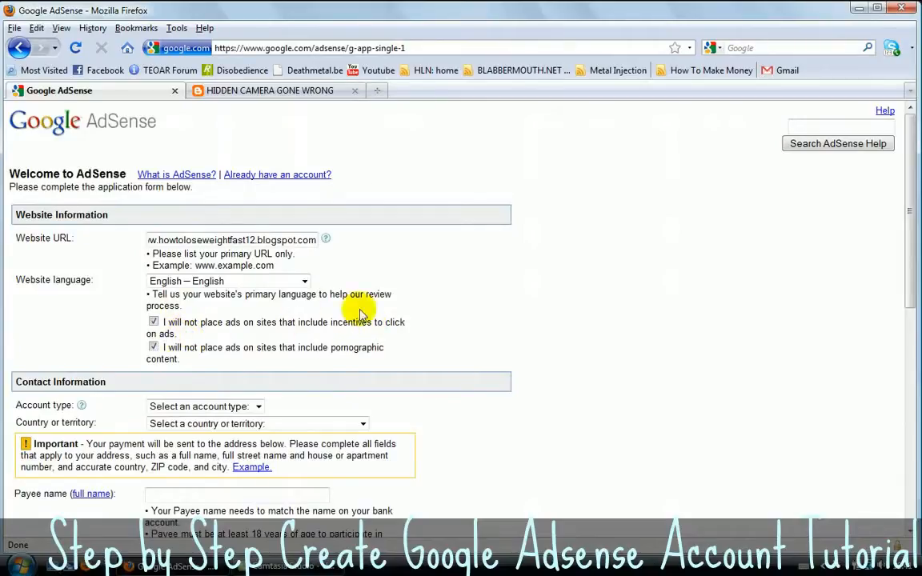
Set the account type to Individual and the country to United States.
scroll(down, 3)
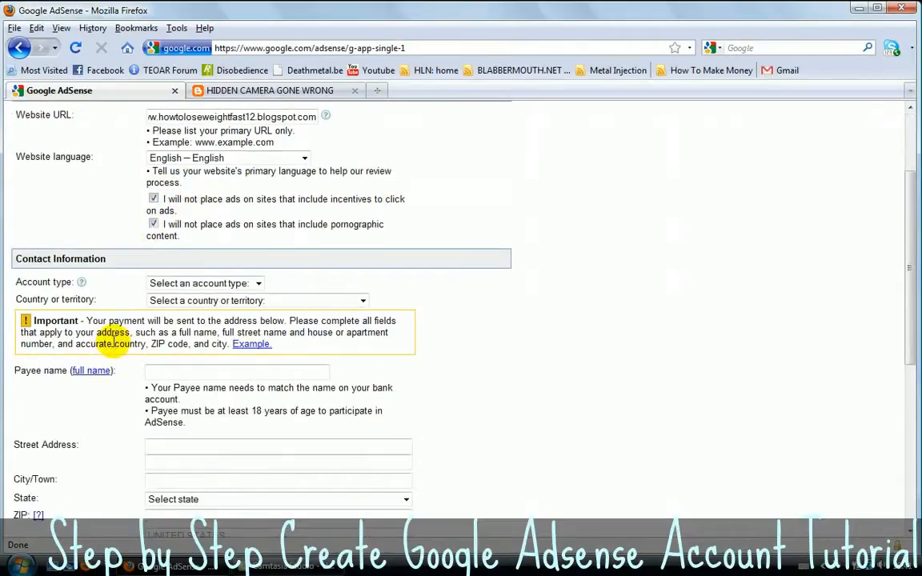
mouse_move(112, 350)
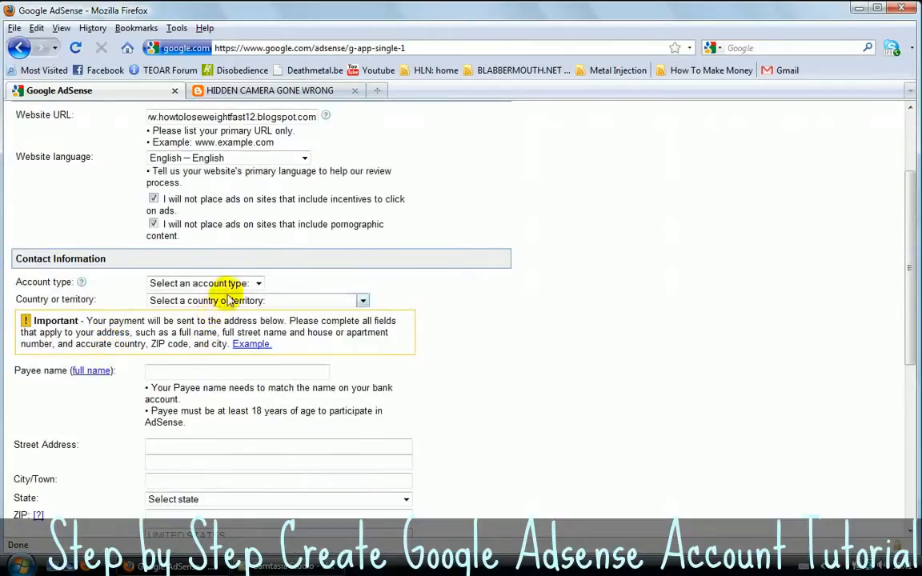
scroll(down, 3)
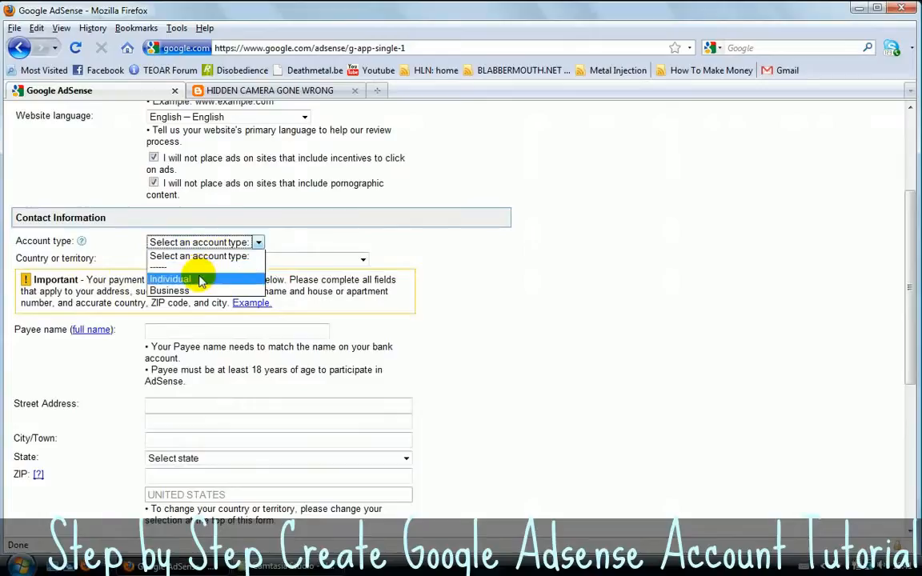
click(169, 279)
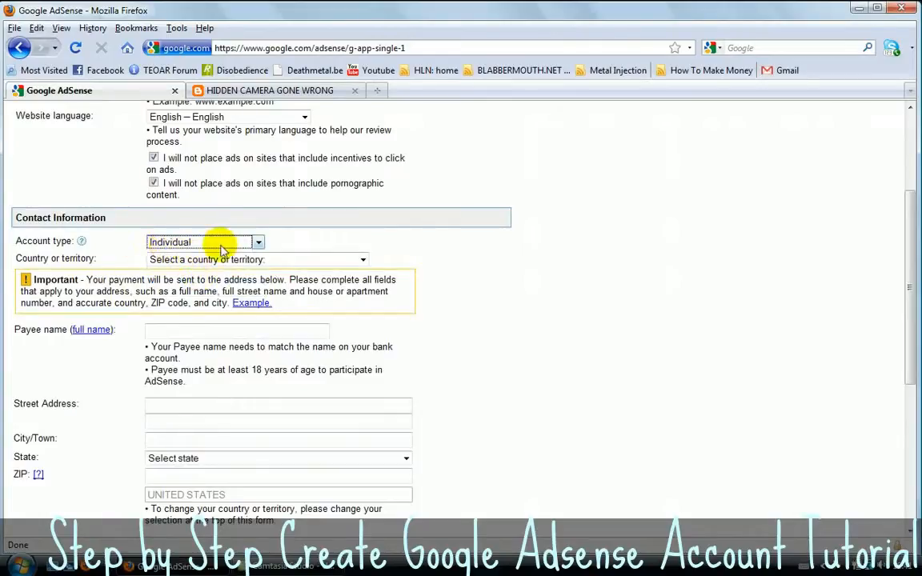
click(362, 259)
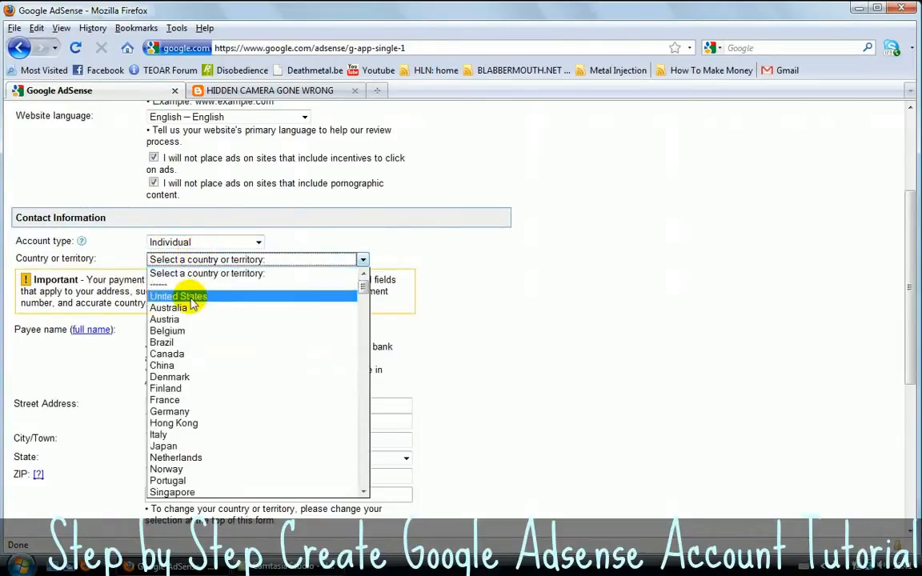
click(178, 296)
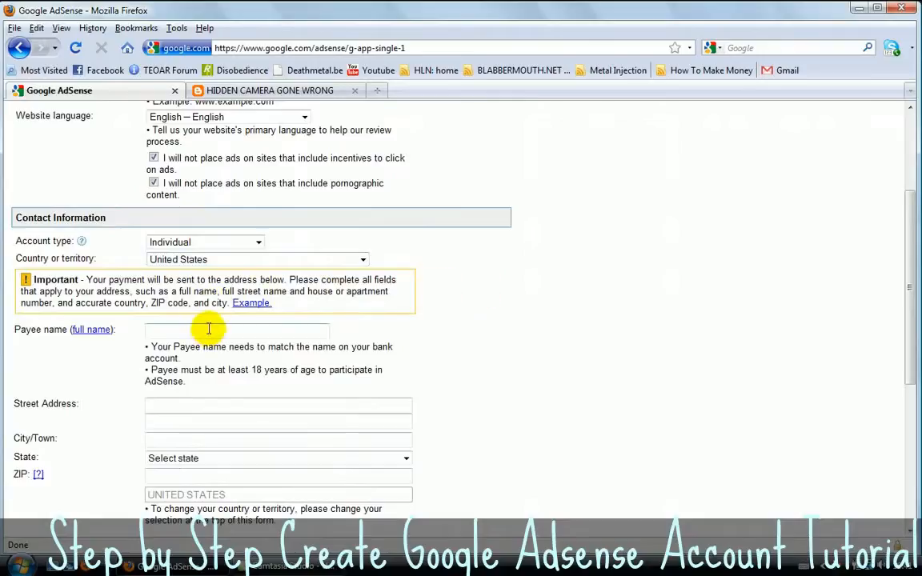
Enter payee Greg, Street 123, Beverly Hills, ZIP 90210, and agree to receive checks.
text(Gr)
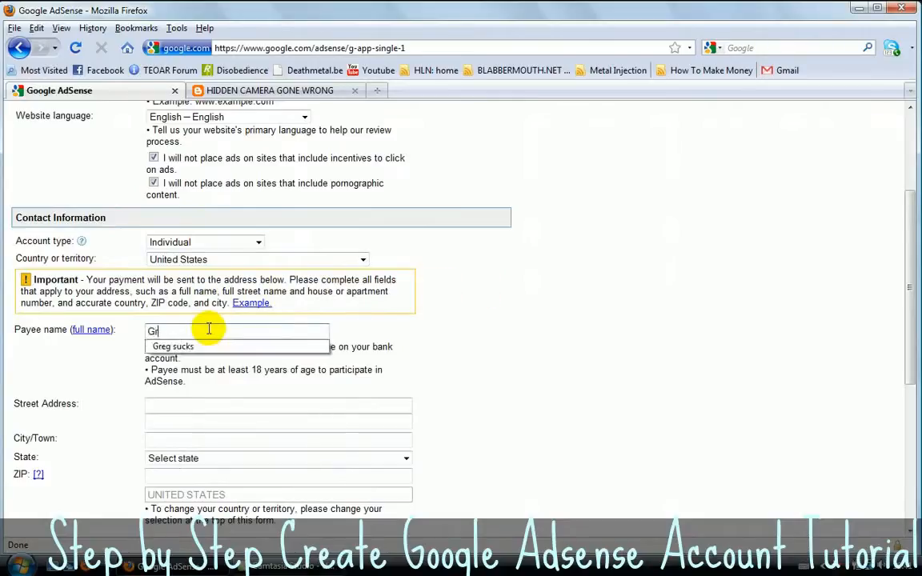
text(eg sucks)
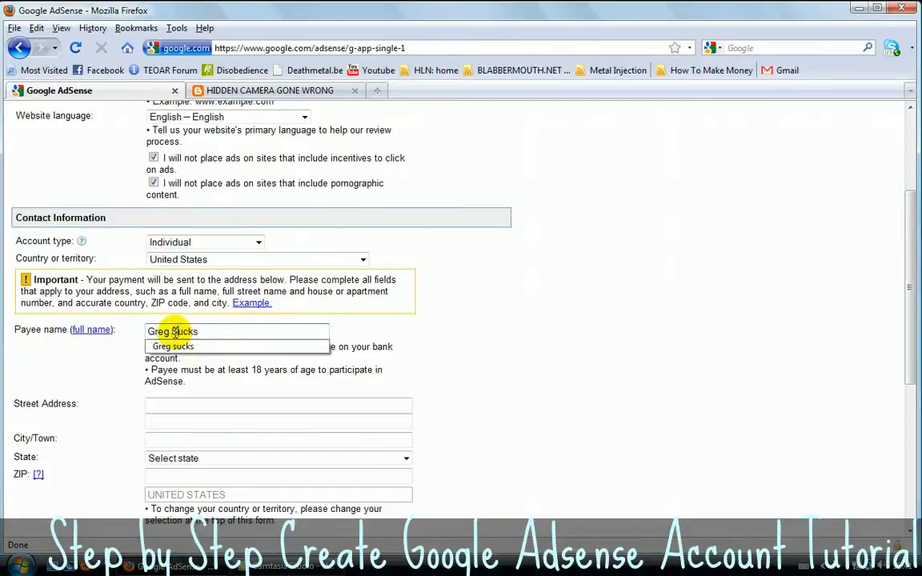
scroll(down, 3)
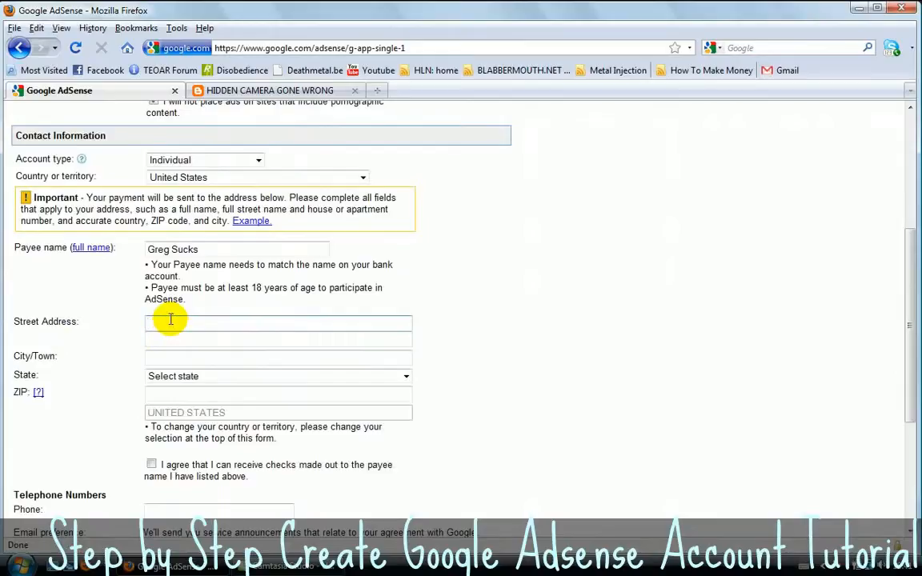
text(Street)
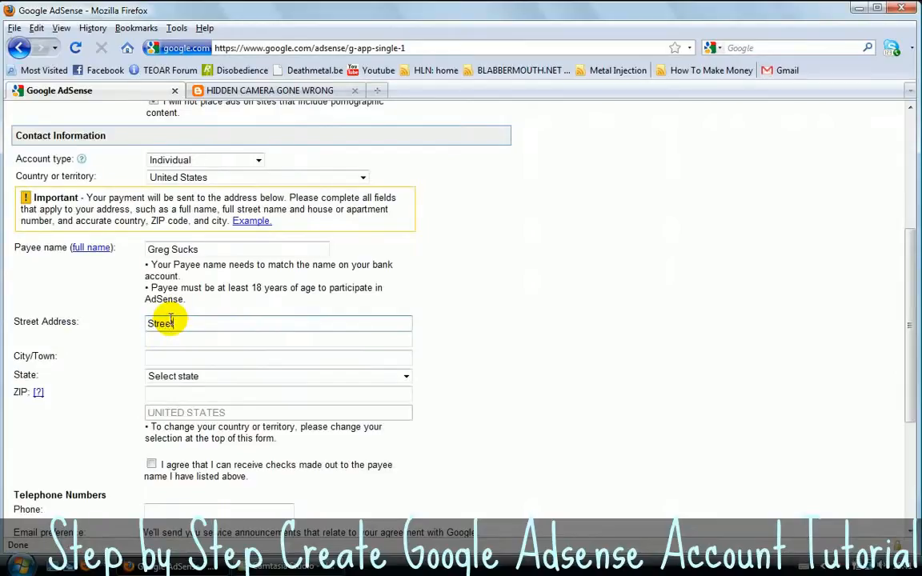
text(123)
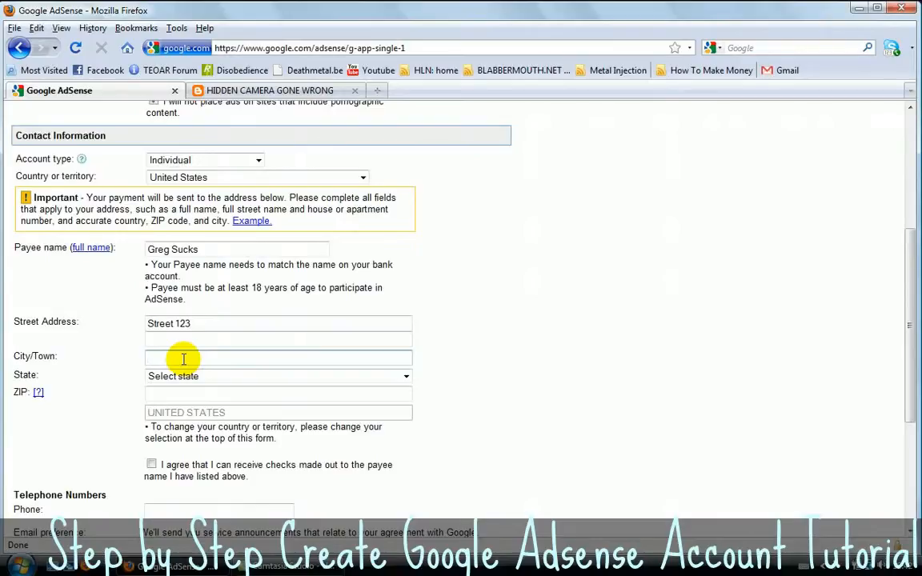
text(Beverly Hills)
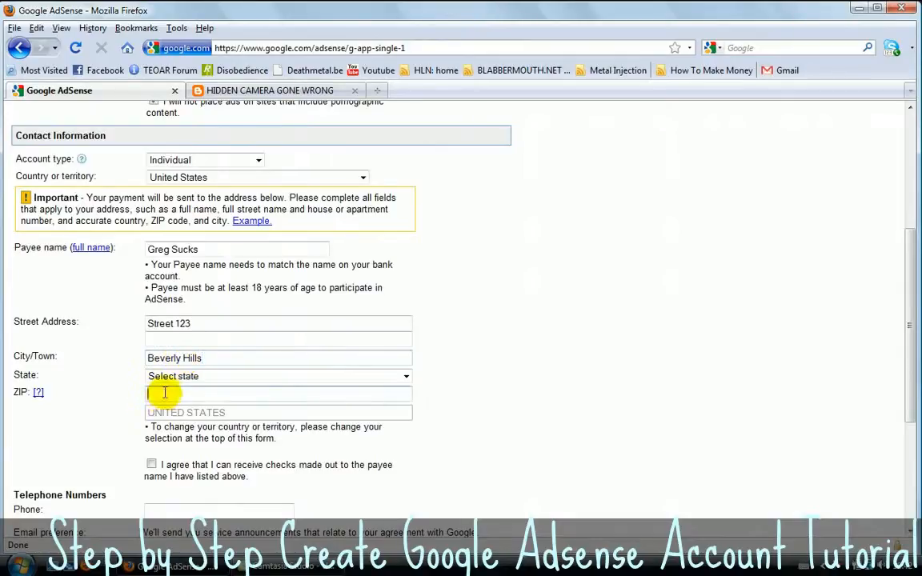
text(9021)
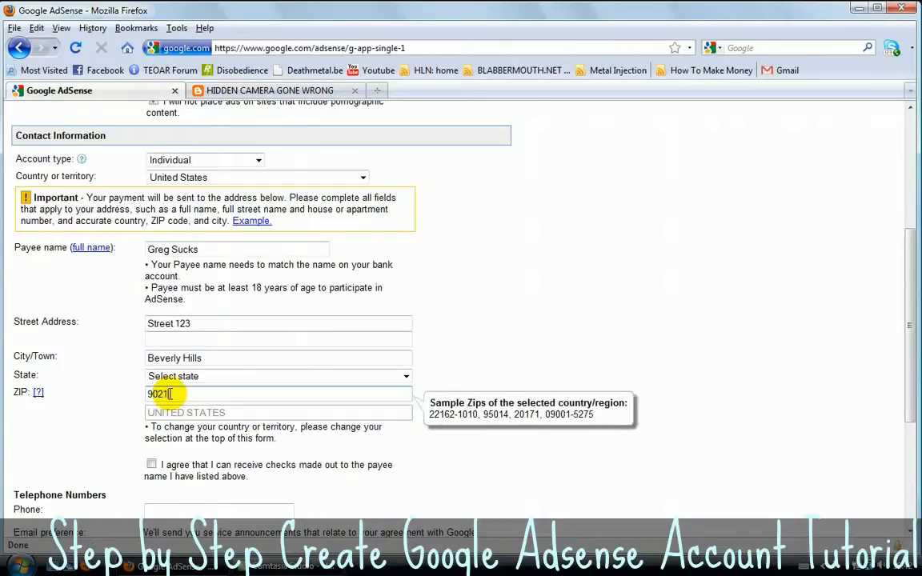
click(152, 464)
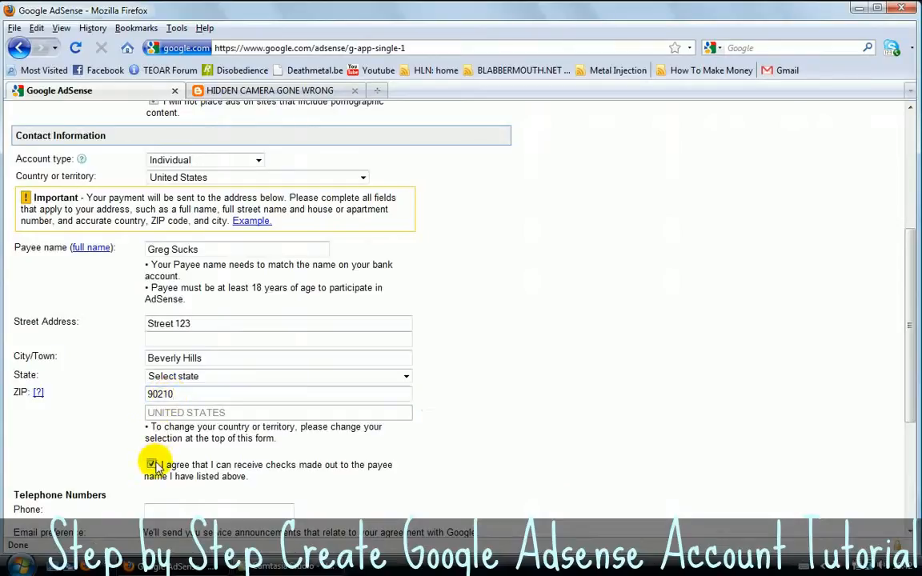
scroll(down, 3)
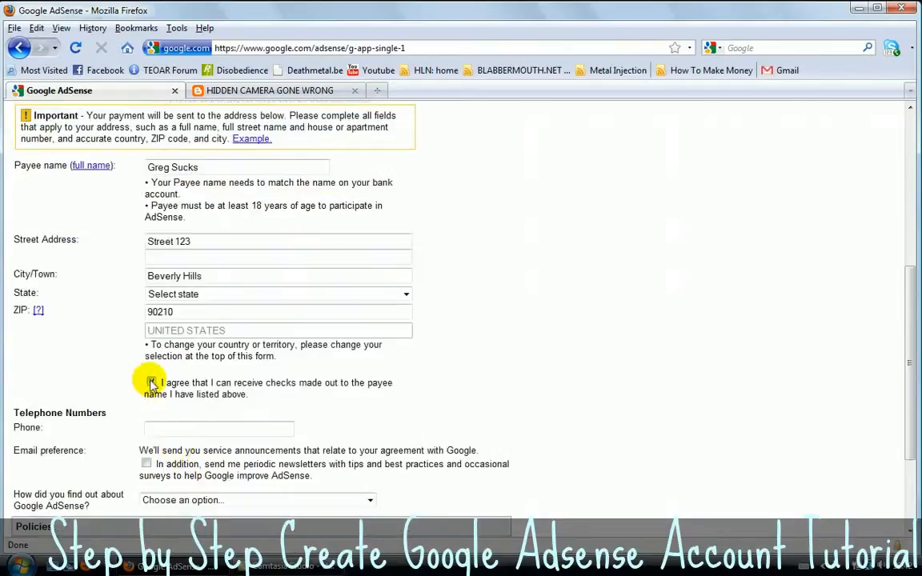
click(152, 382)
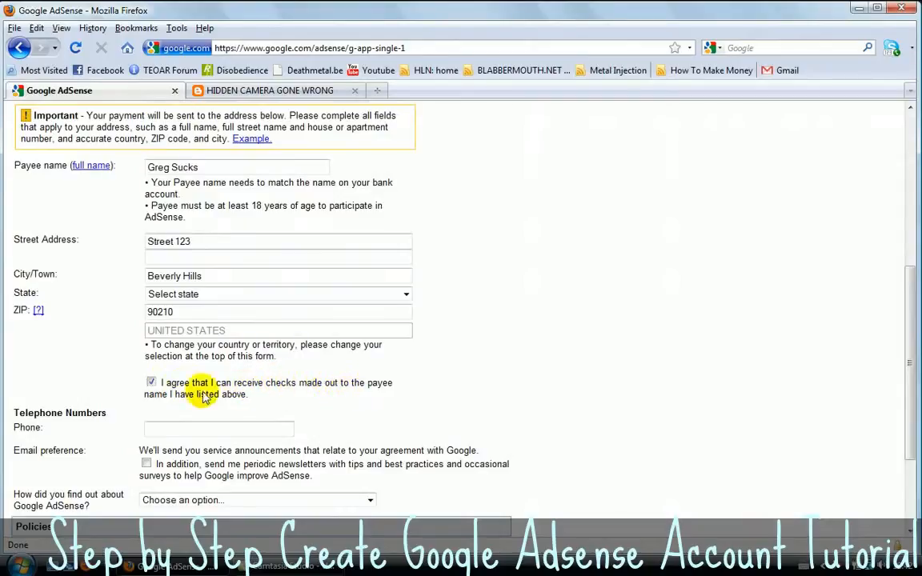
mouse_move(234, 401)
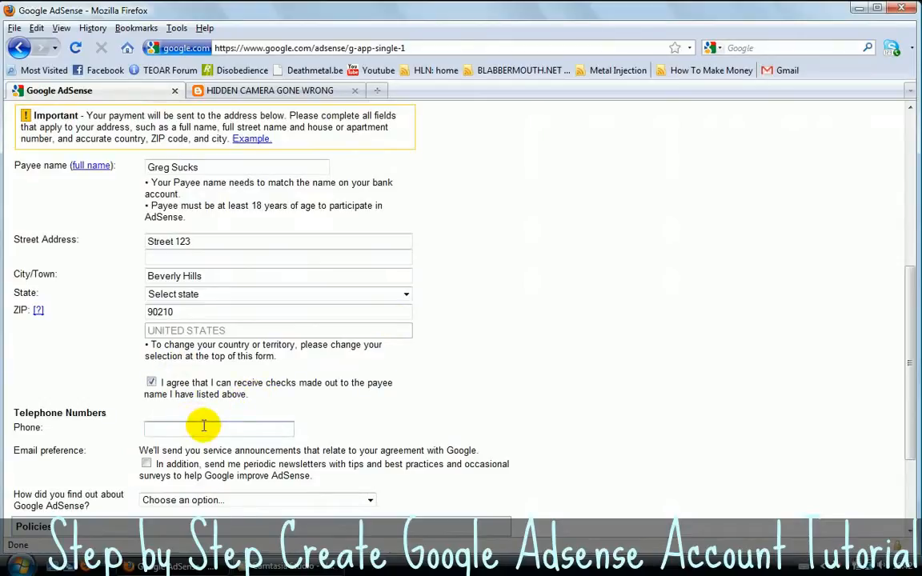
mouse_move(151, 382)
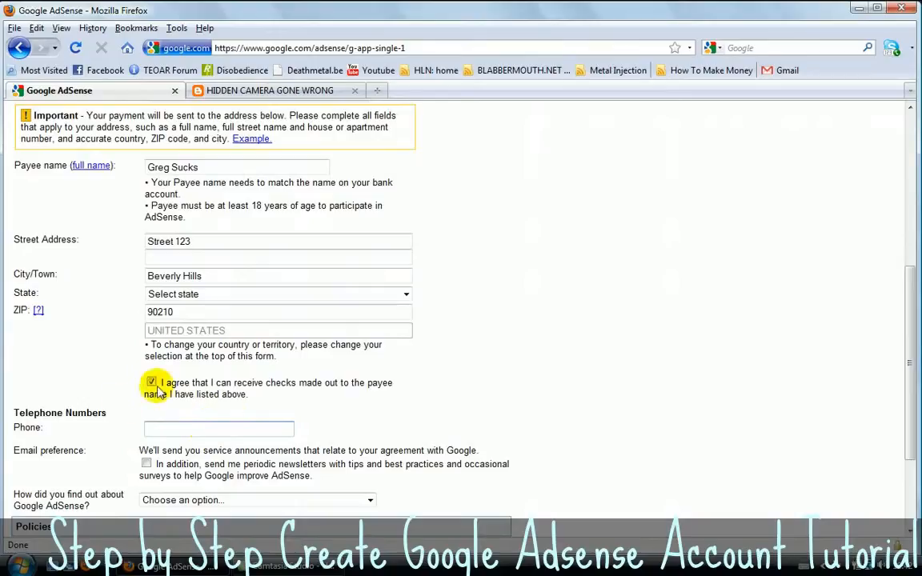
scroll(down, 3)
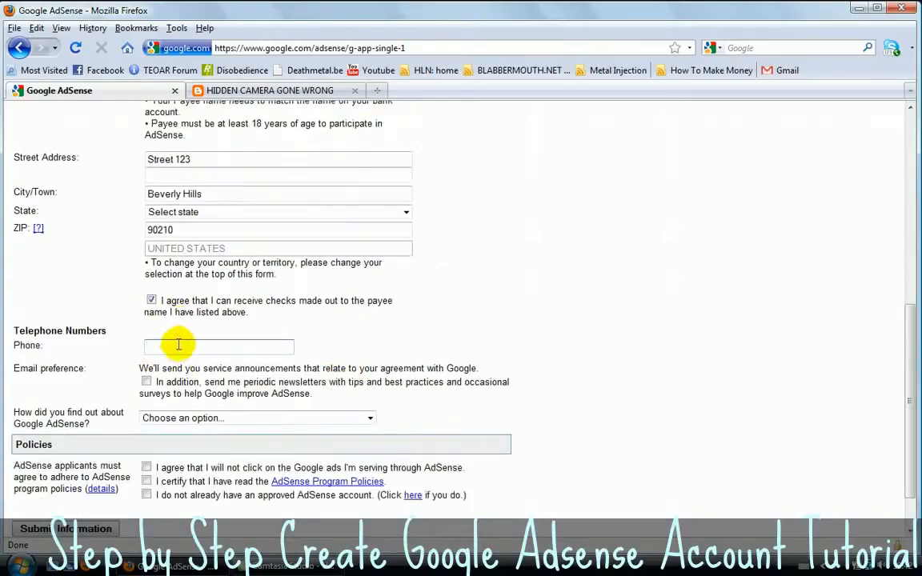
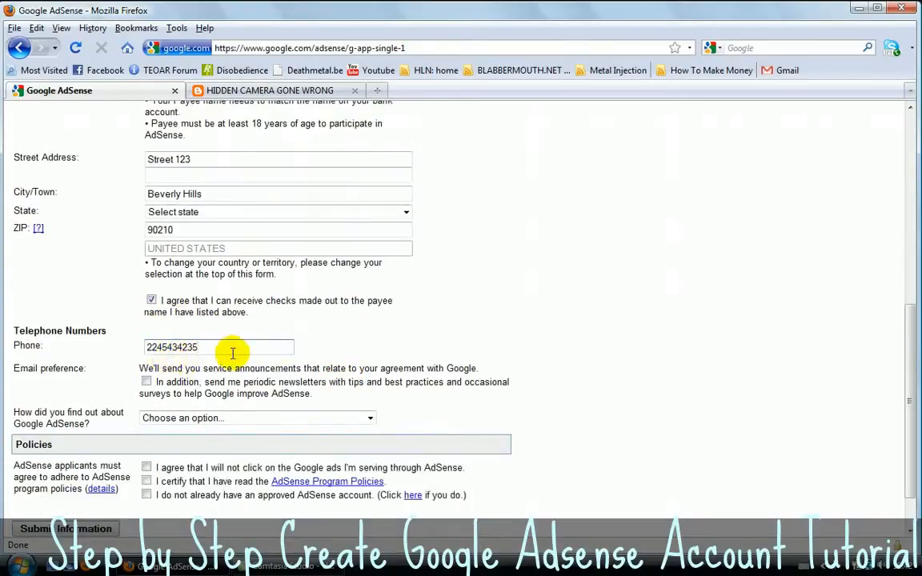
mouse_move(197, 348)
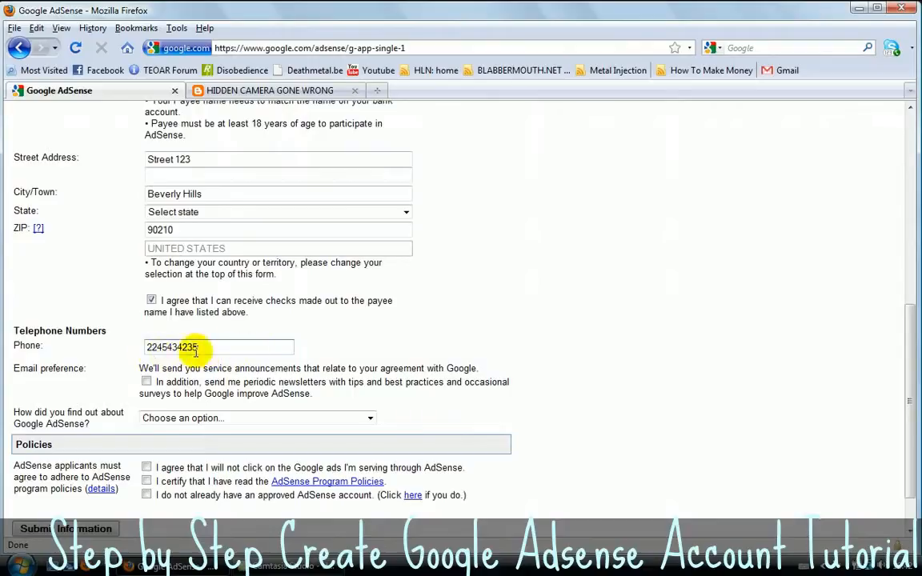
scroll(down, 3)
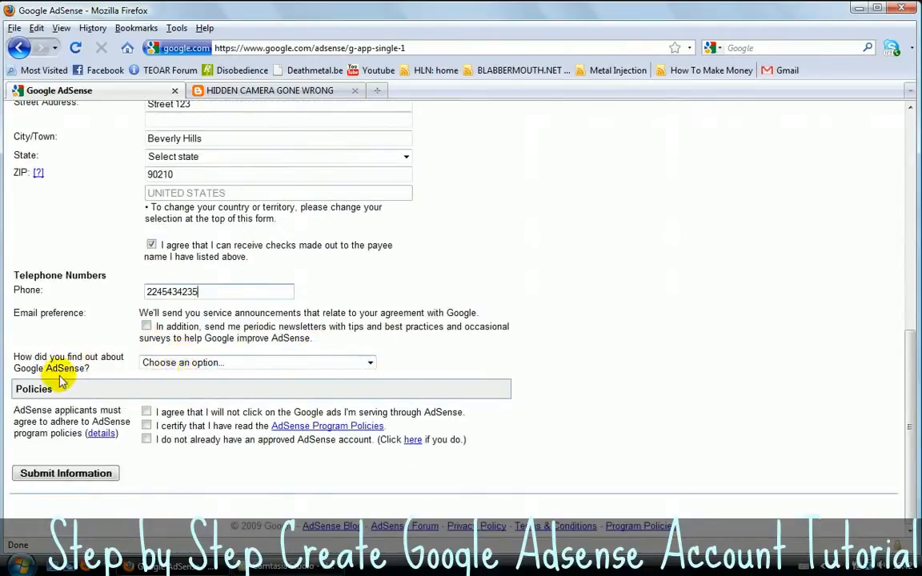
Pick Online Forum as referral source, tick the policy statements, and submit the form.
click(256, 362)
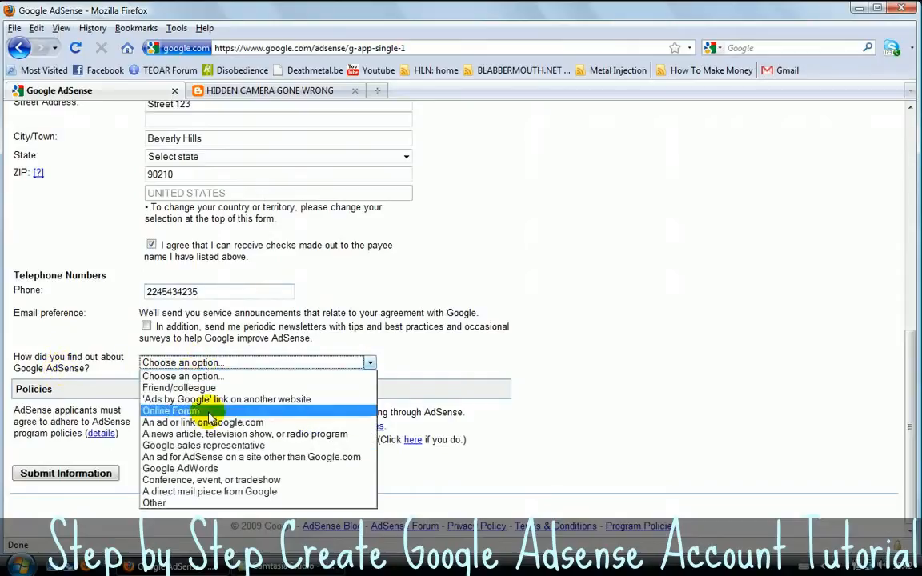
click(171, 411)
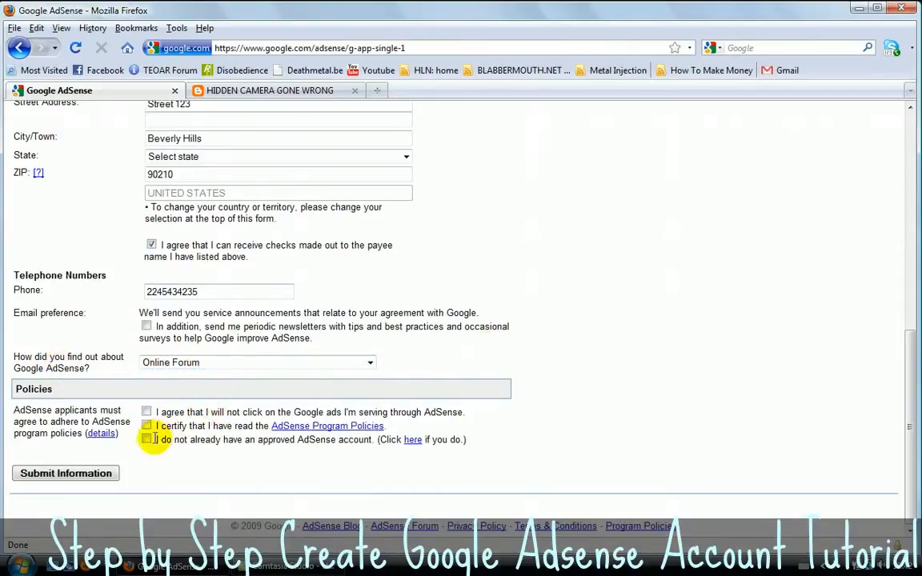
click(146, 440)
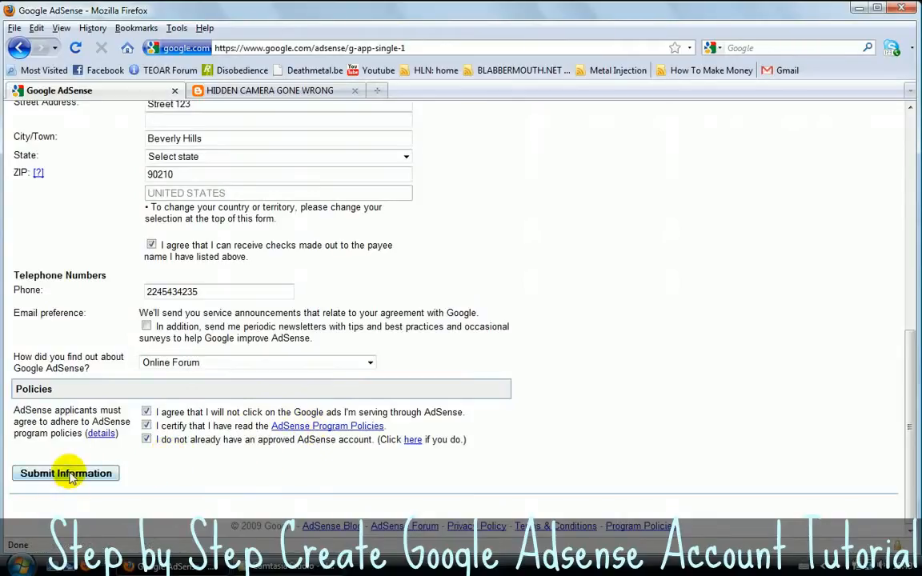
click(65, 473)
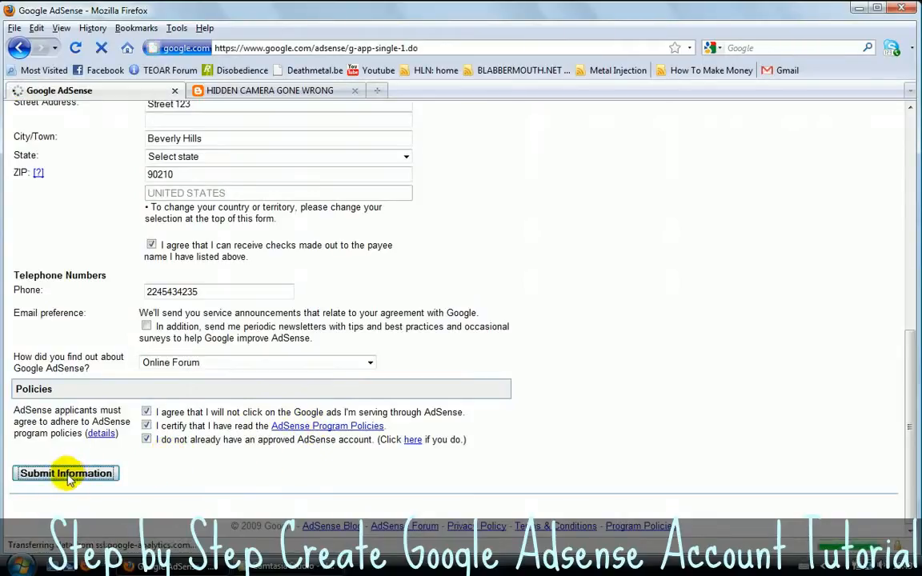
click(65, 473)
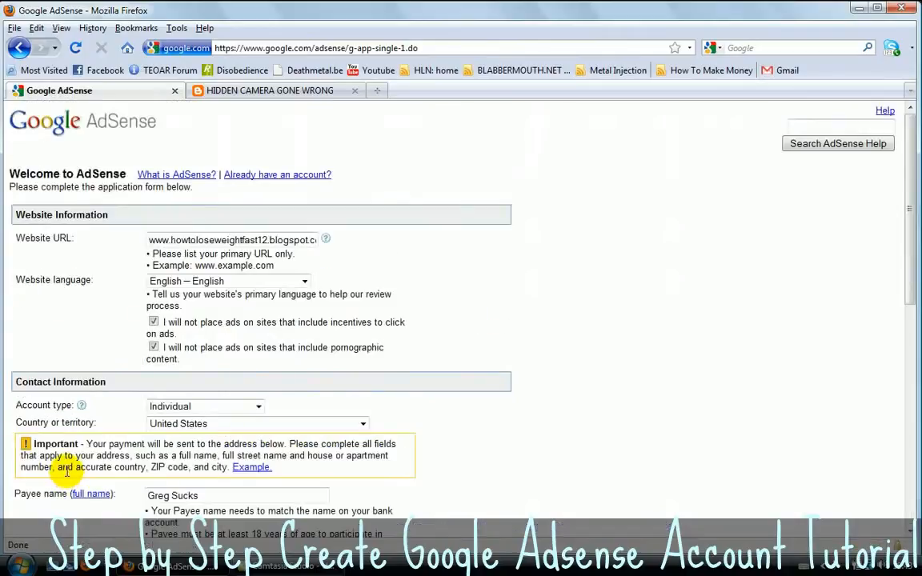
Set the State to California and resubmit the application.
scroll(down, 3)
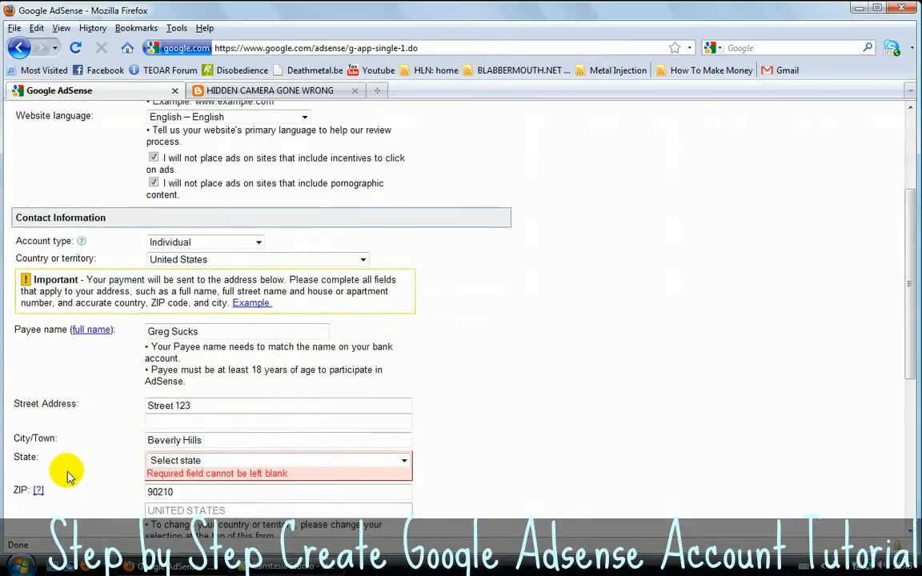
click(278, 460)
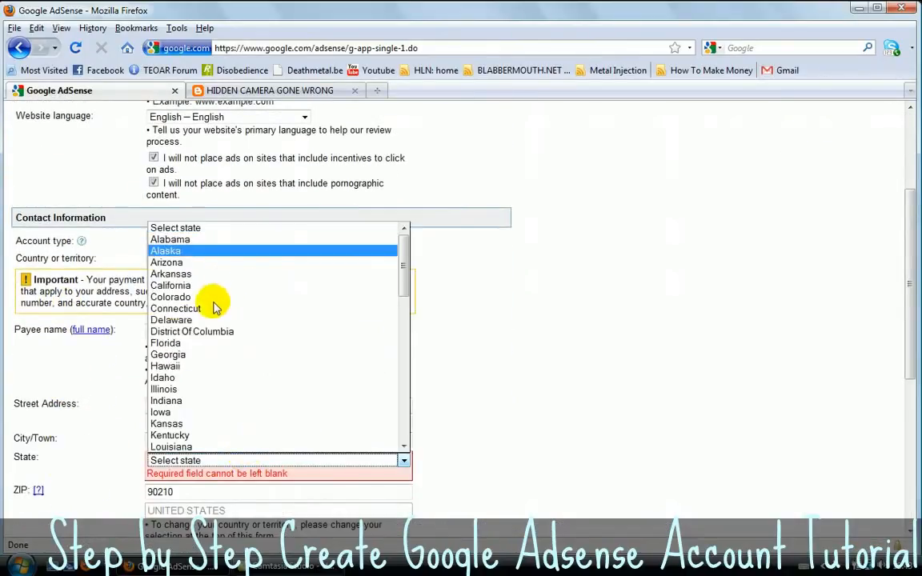
mouse_move(171, 297)
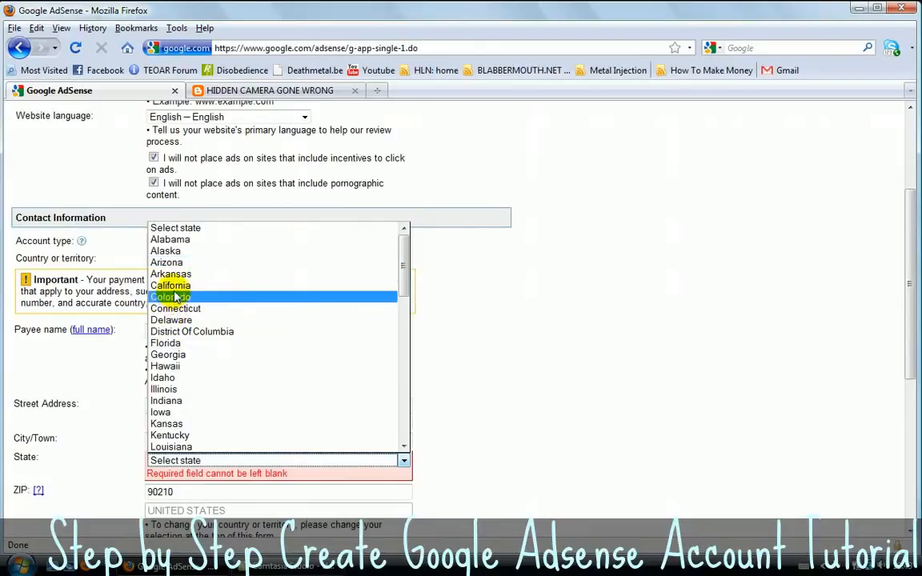
click(169, 286)
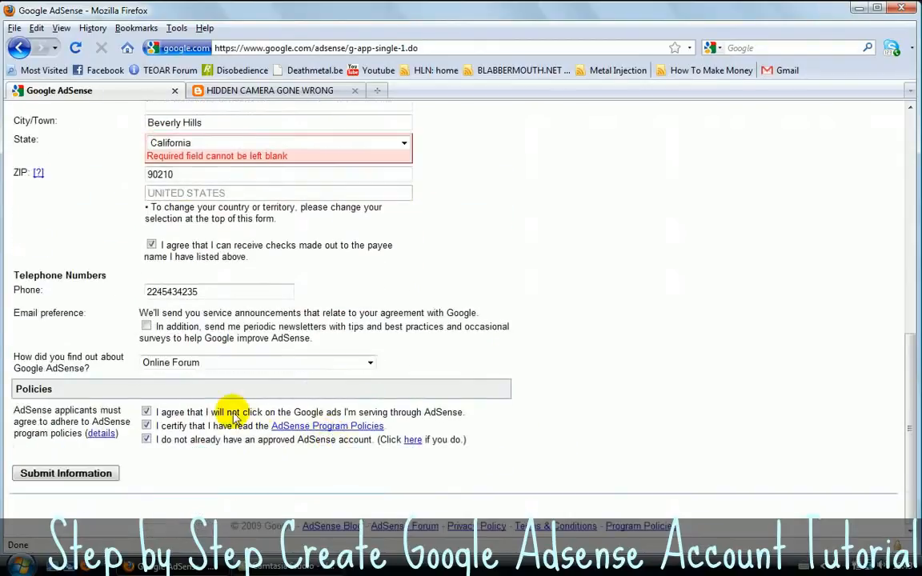
click(66, 474)
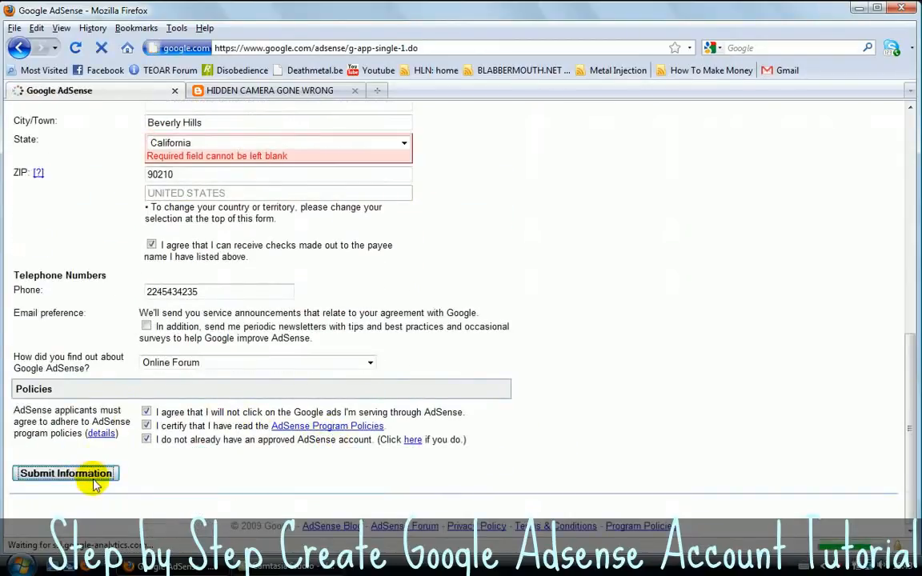
click(66, 473)
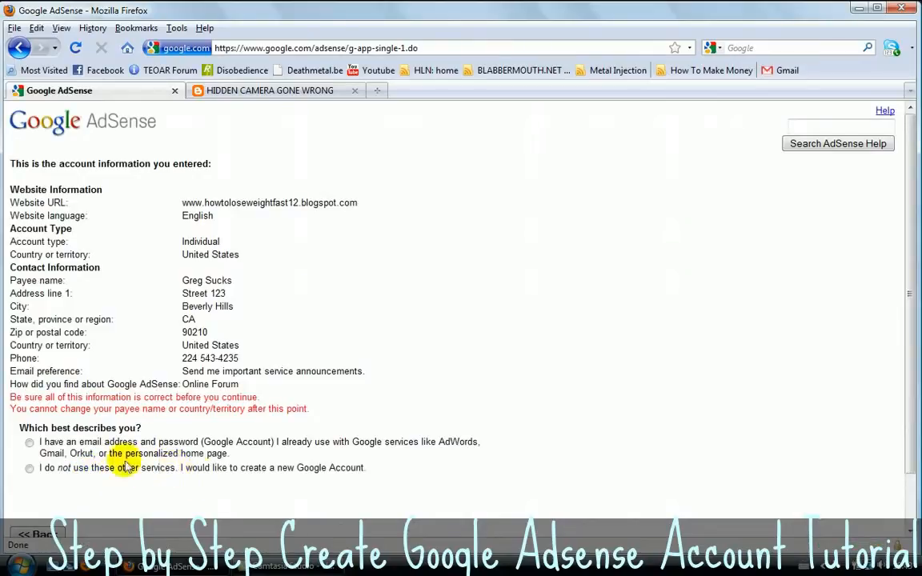
Select 'I have an email address and password' and use the existing Google account for AdSense.
click(29, 468)
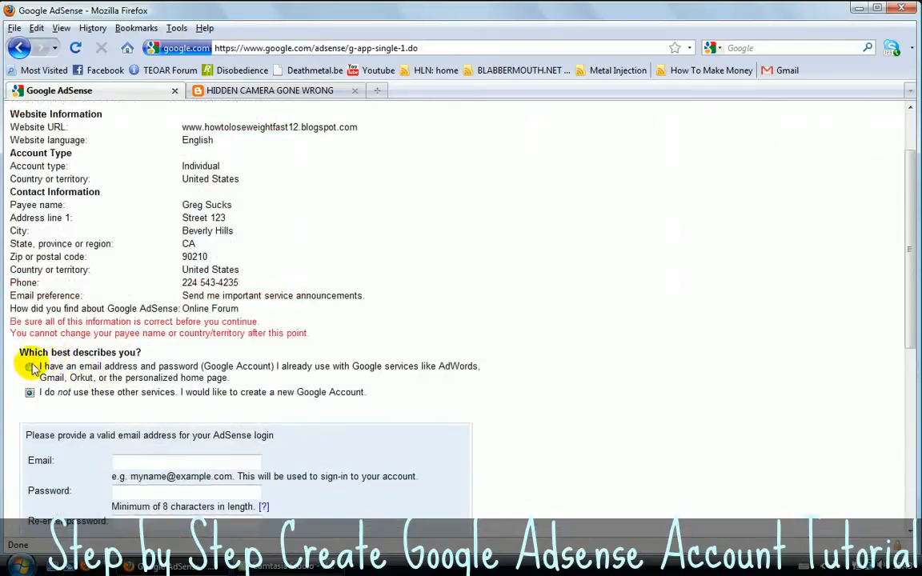
click(29, 367)
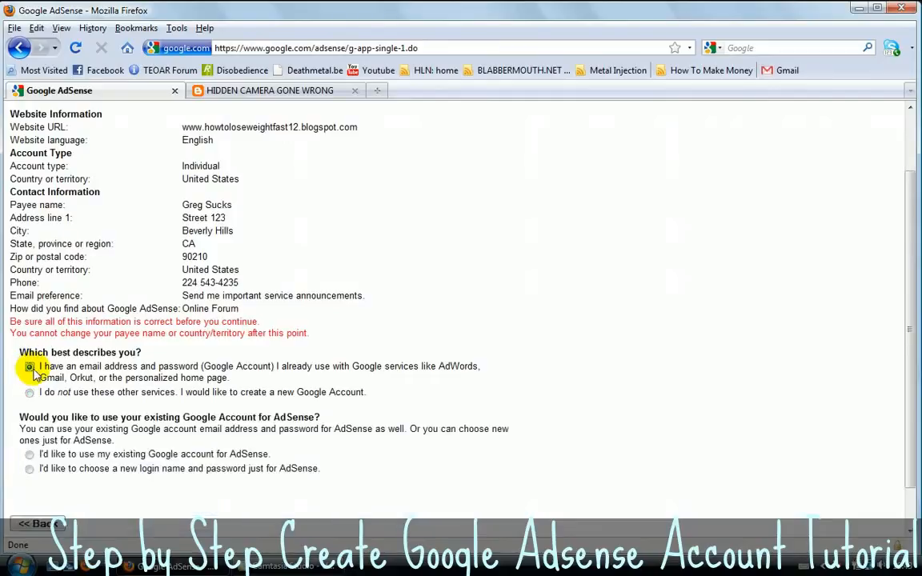
scroll(down, 3)
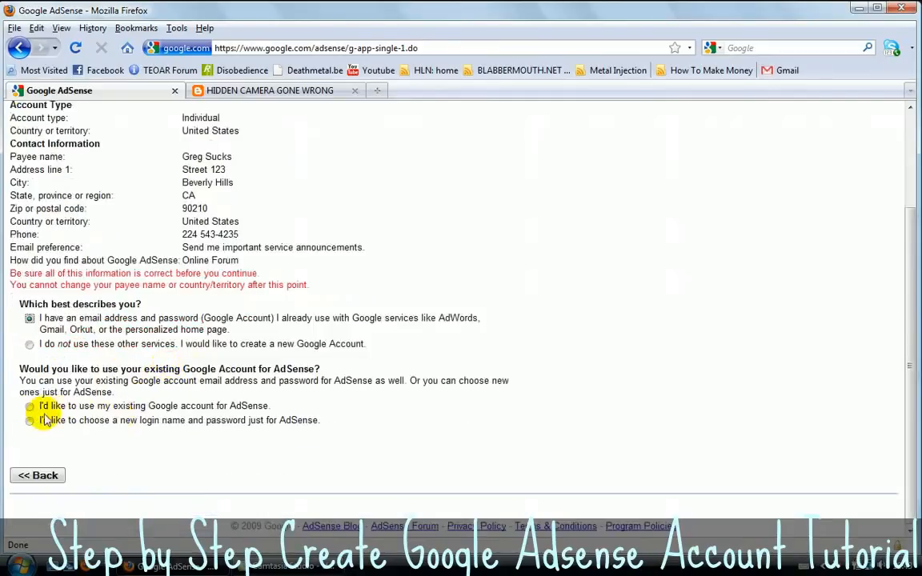
click(30, 406)
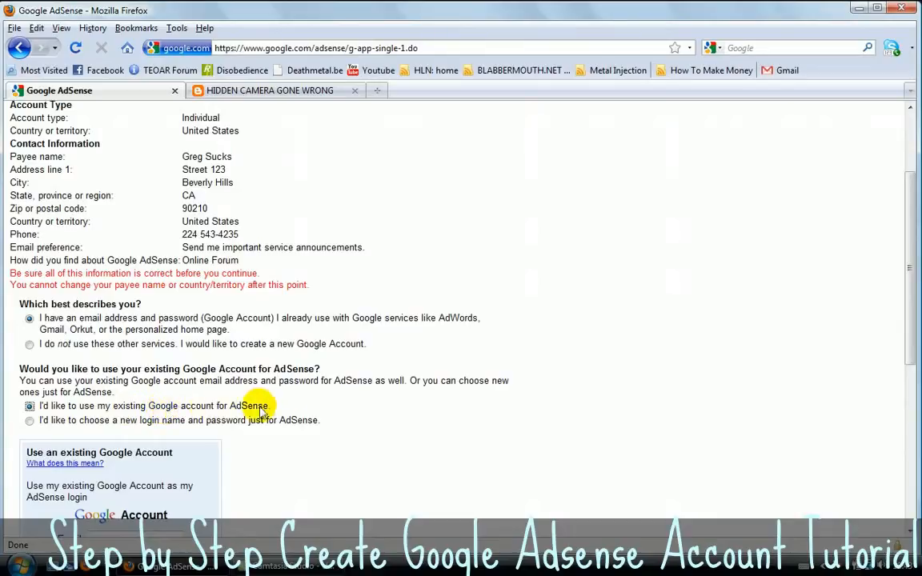
click(30, 420)
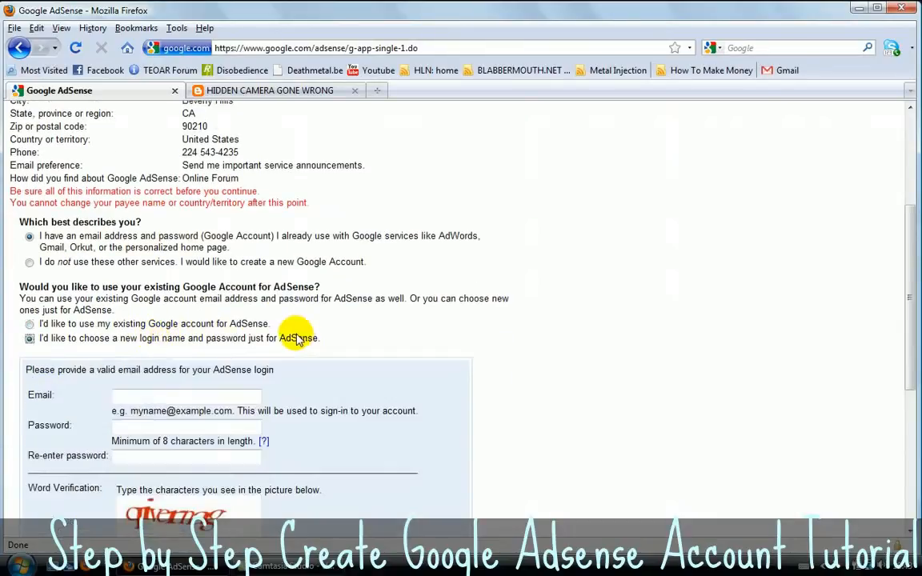
click(30, 323)
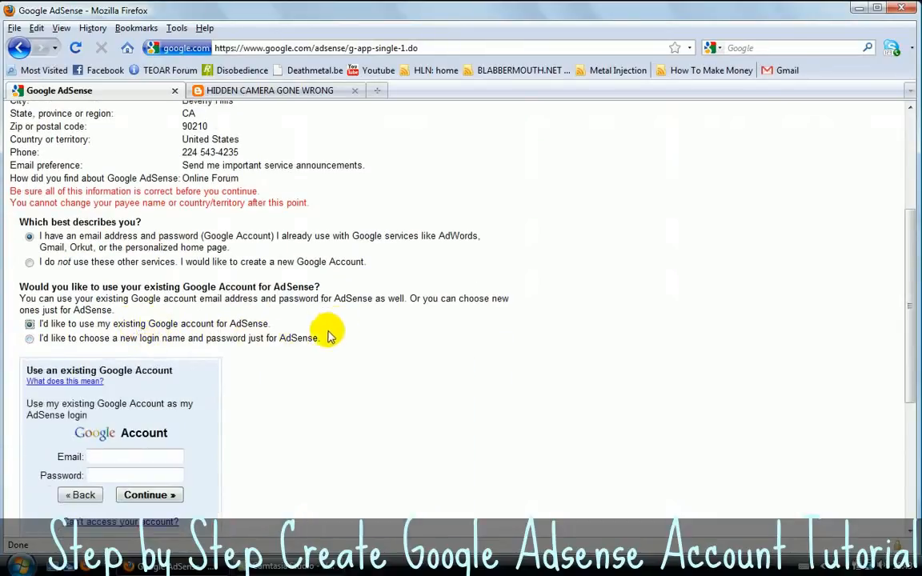
mouse_move(185, 329)
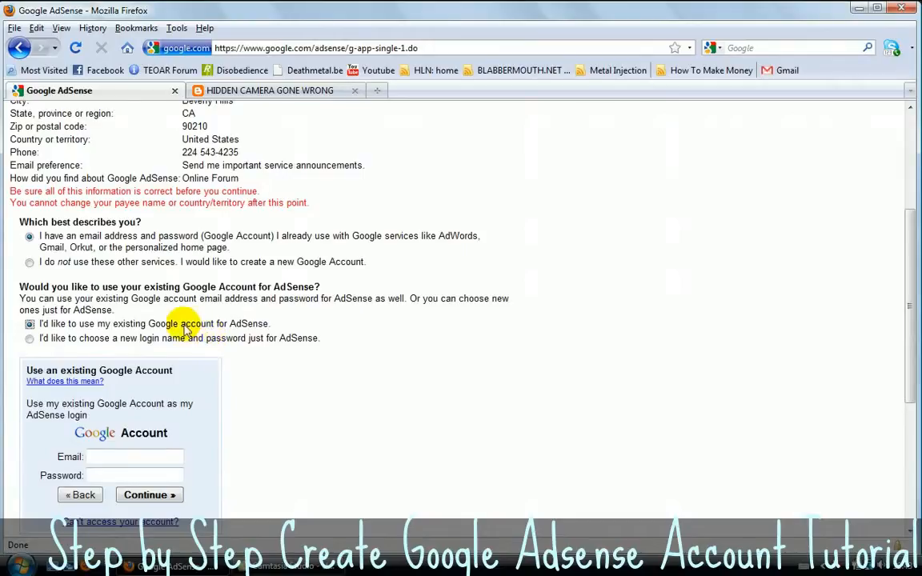
scroll(down, 3)
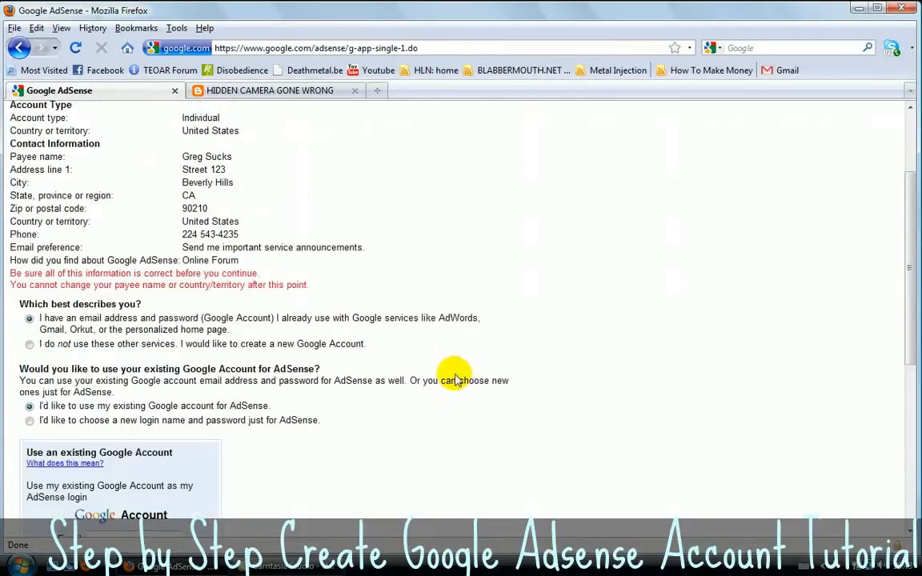
scroll(down, 3)
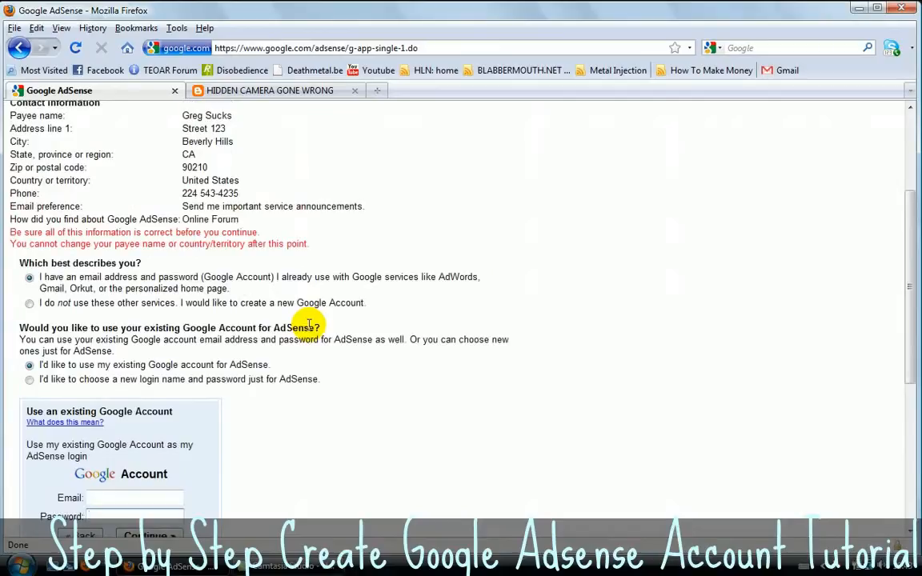
click(136, 517)
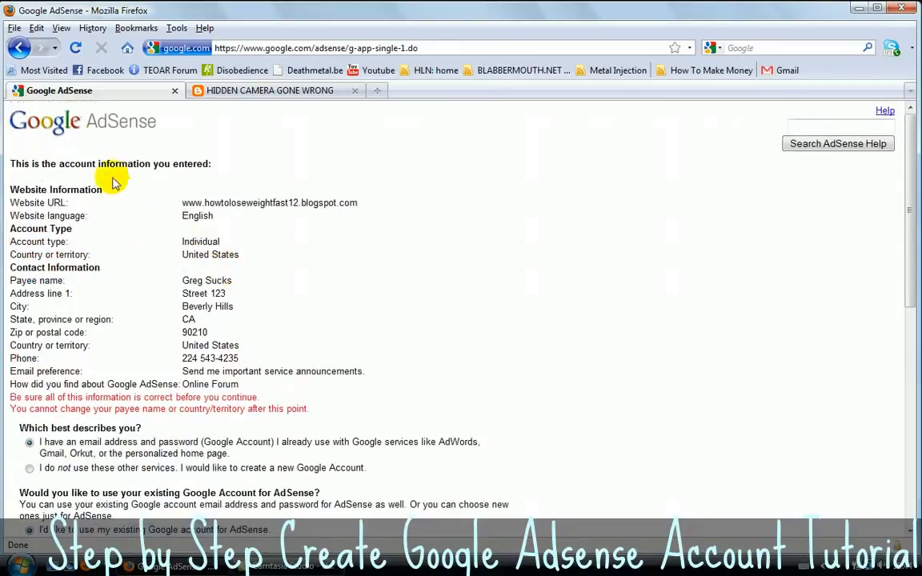
scroll(down, 3)
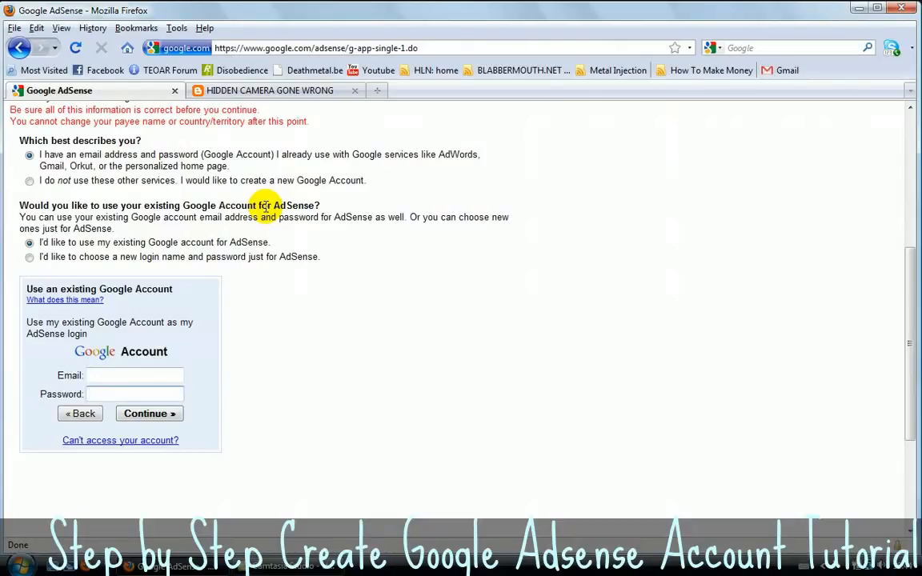
click(134, 394)
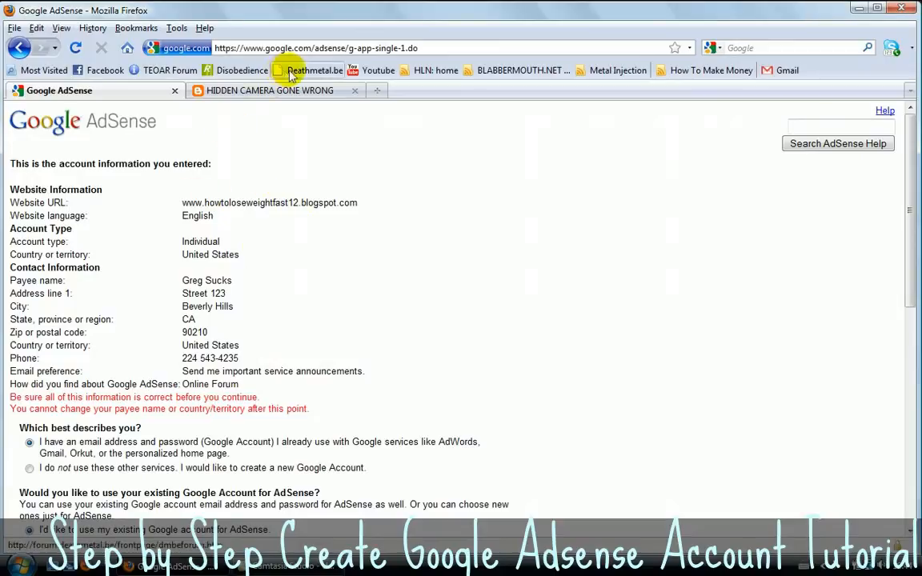
mouse_move(195, 192)
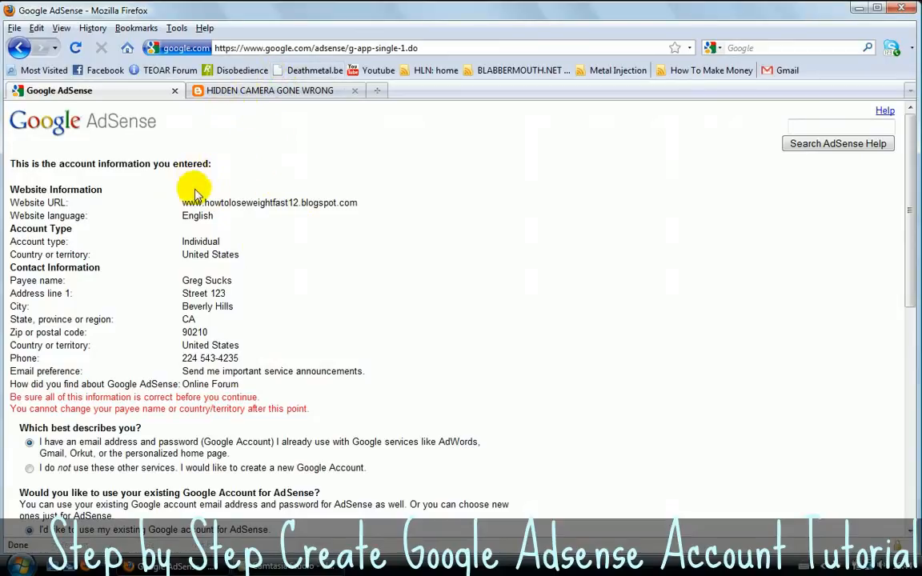
mouse_move(360, 203)
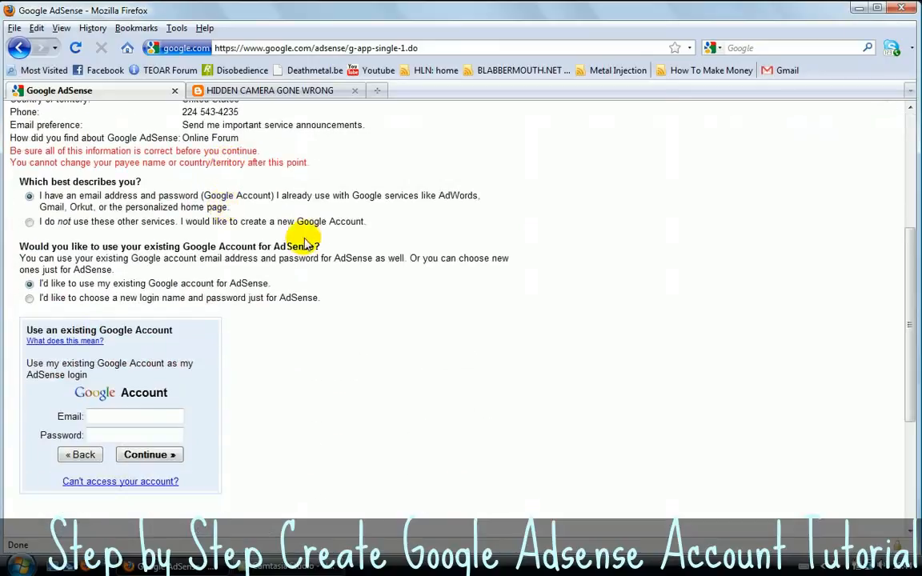
mouse_move(320, 311)
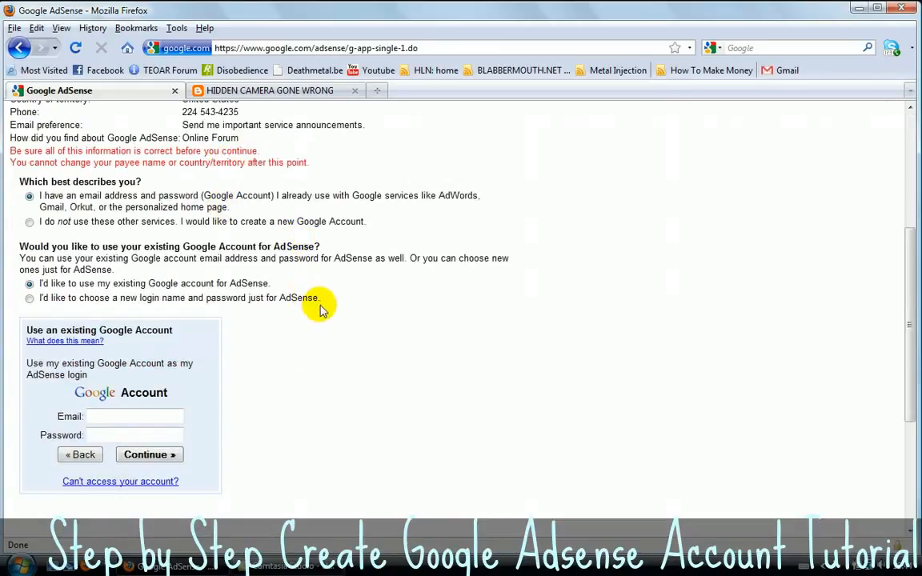
scroll(down, 3)
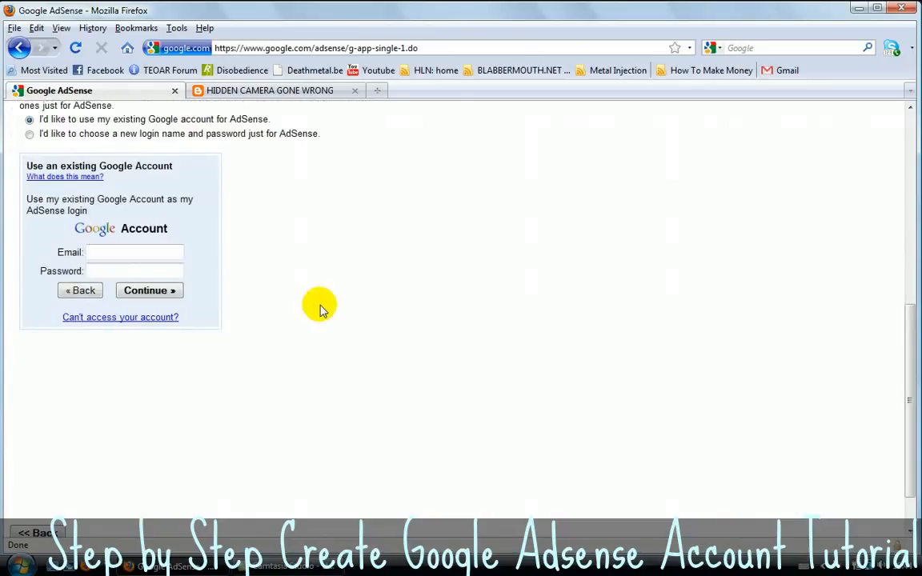